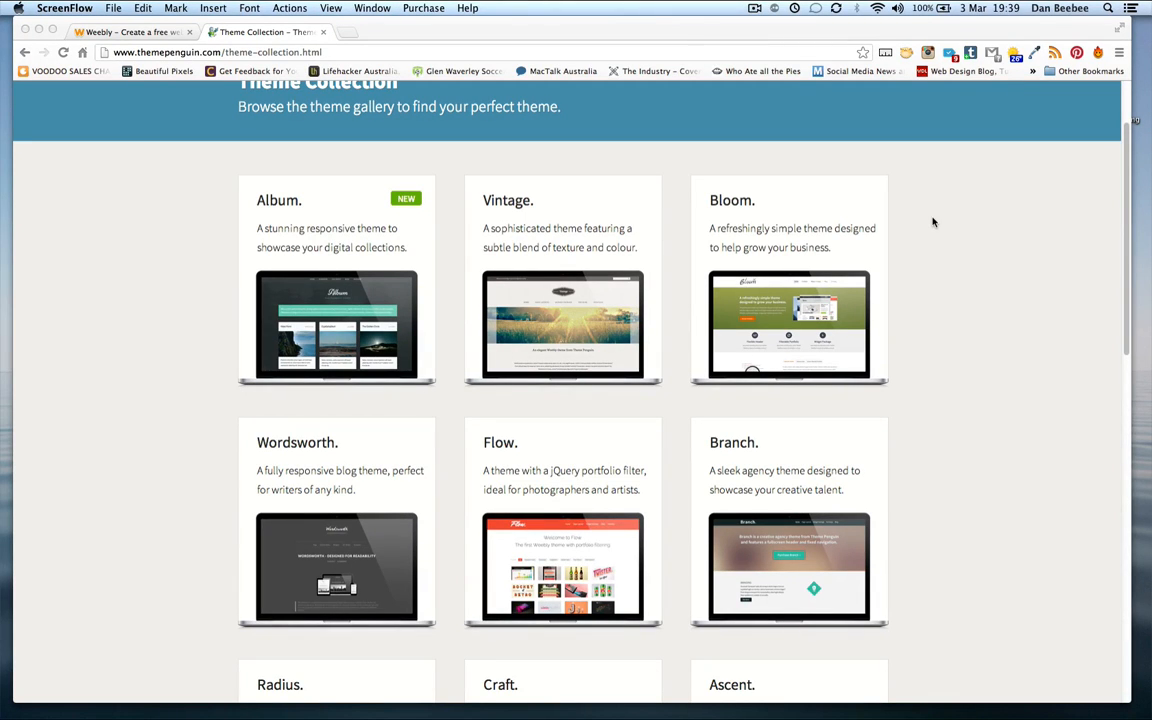
- Return to the Theme Penguin homepage via the logo and scroll its premium themes banner
{"action": "scroll", "scroll_direction": "up", "scroll_amount": 3}
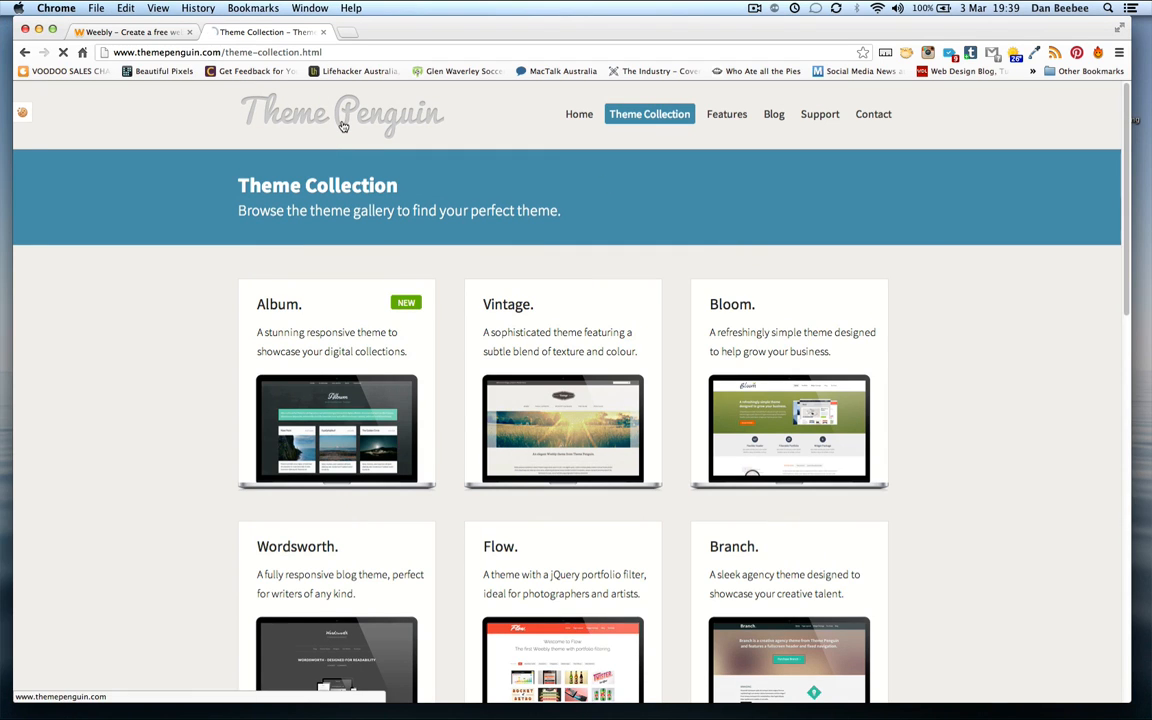
{"action": "left_click", "coordinate": [578, 113]}
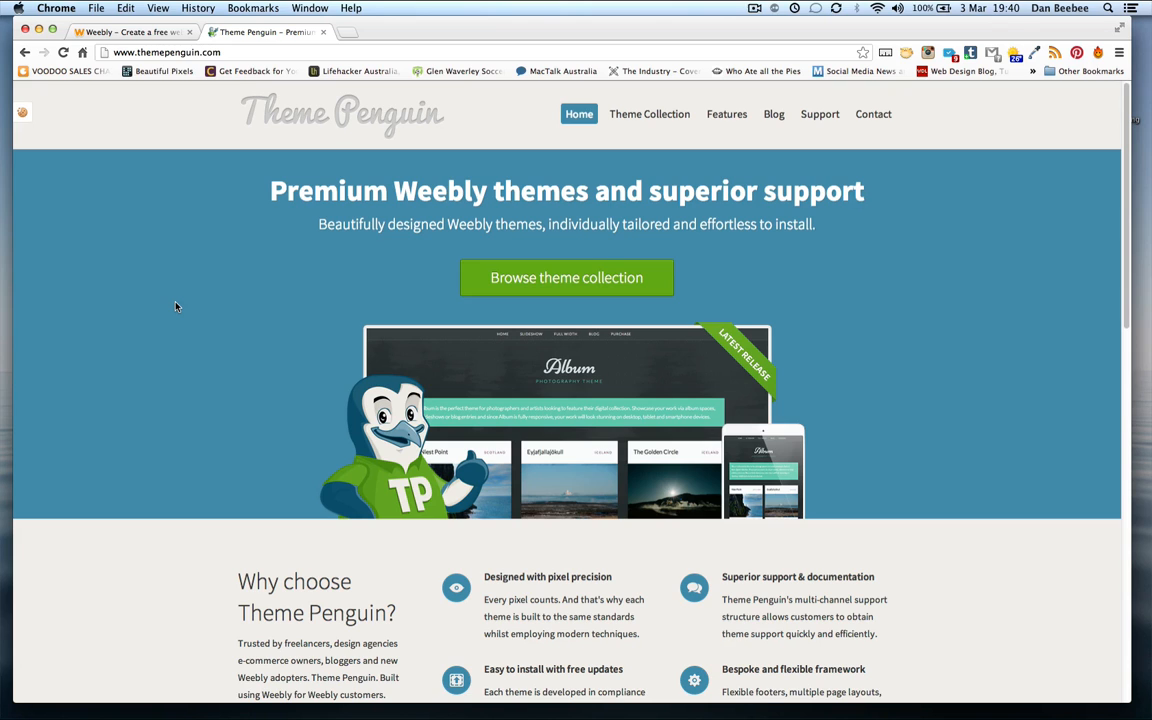
{"action": "scroll", "scroll_direction": "down", "scroll_amount": 3}
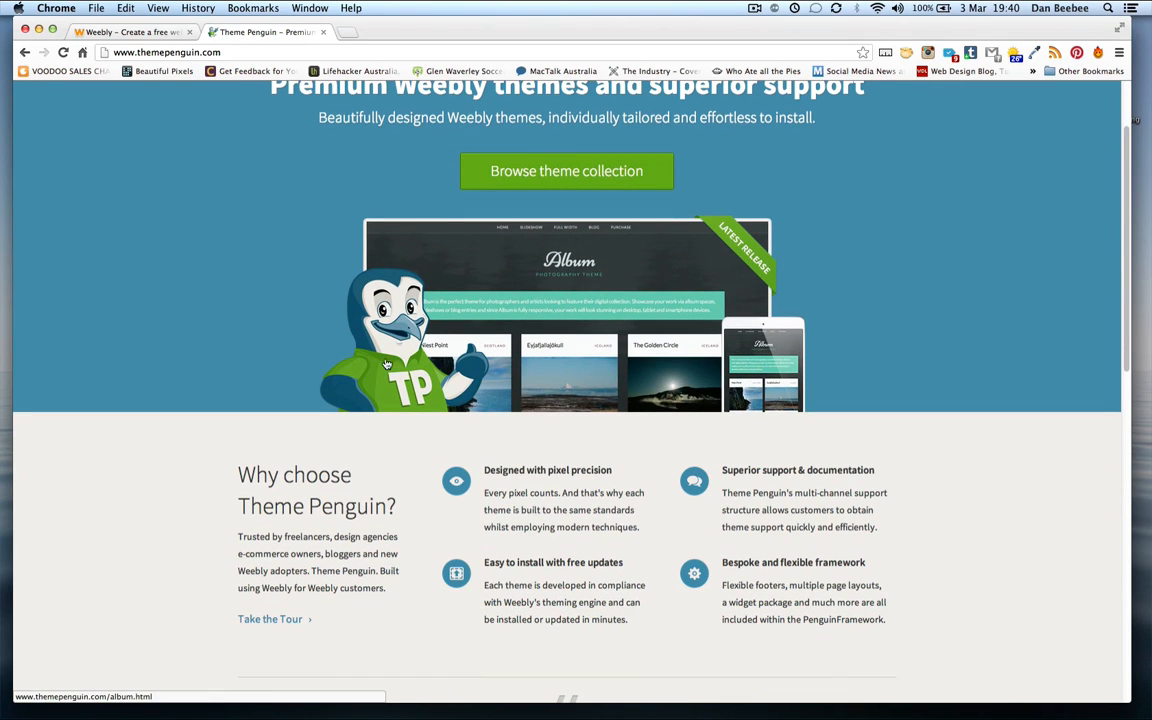
{"action": "scroll", "scroll_direction": "up", "scroll_amount": 3}
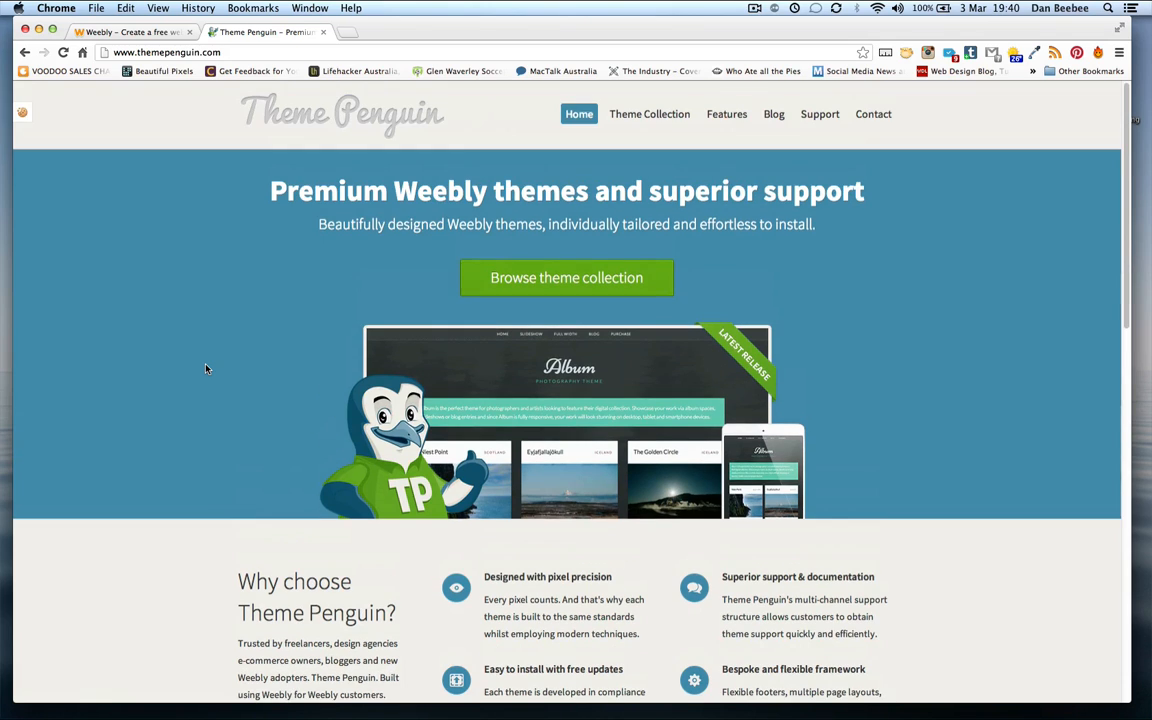
{"action": "mouse_move", "coordinate": [566, 278]}
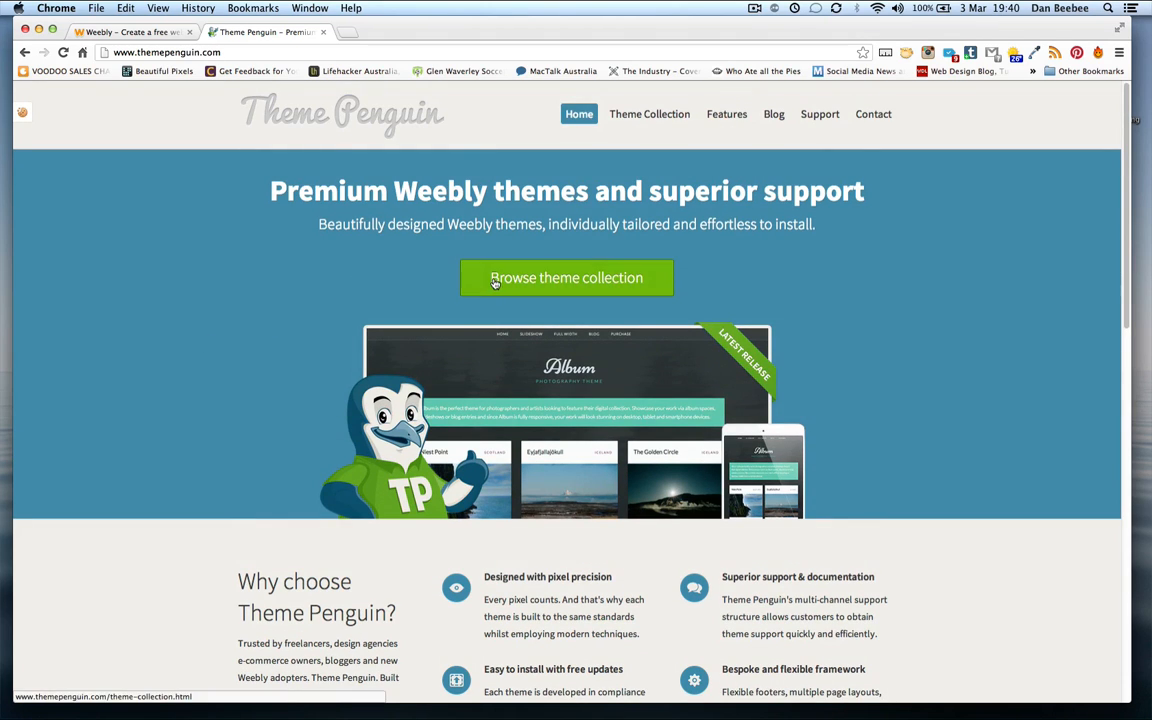
- Browse the theme collection gallery of Album, Vintage and Bloom, then show the Support options
{"action": "left_click", "coordinate": [566, 277]}
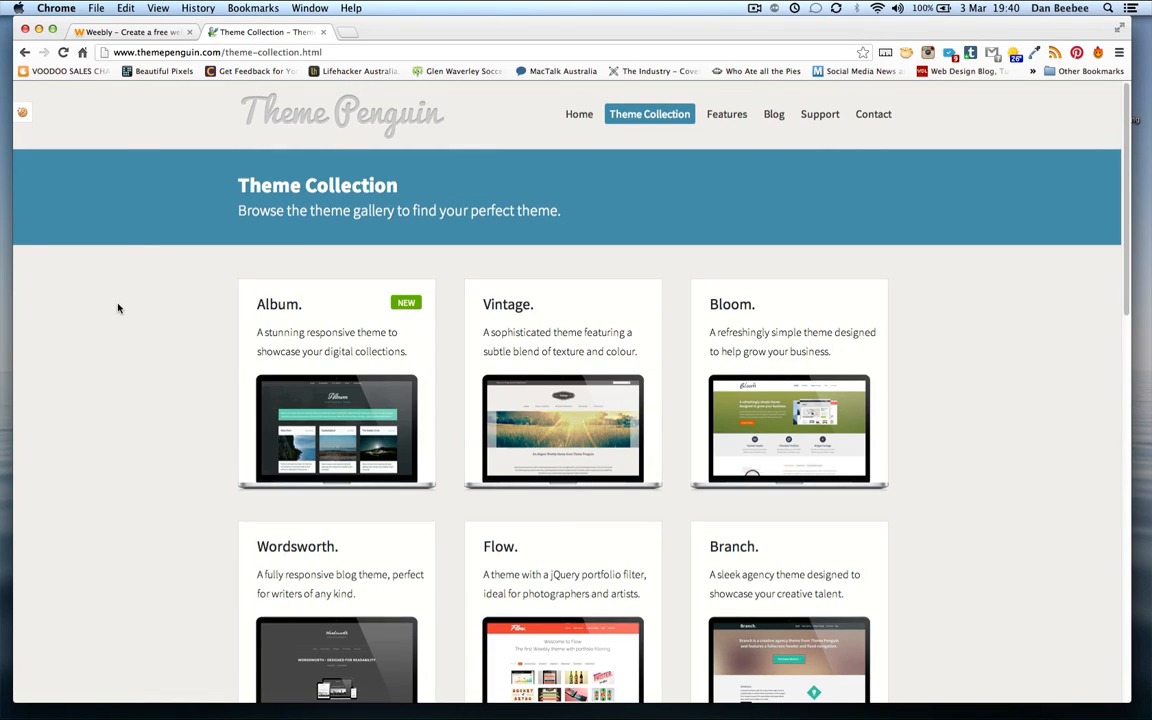
{"action": "scroll", "scroll_direction": "down", "scroll_amount": 3}
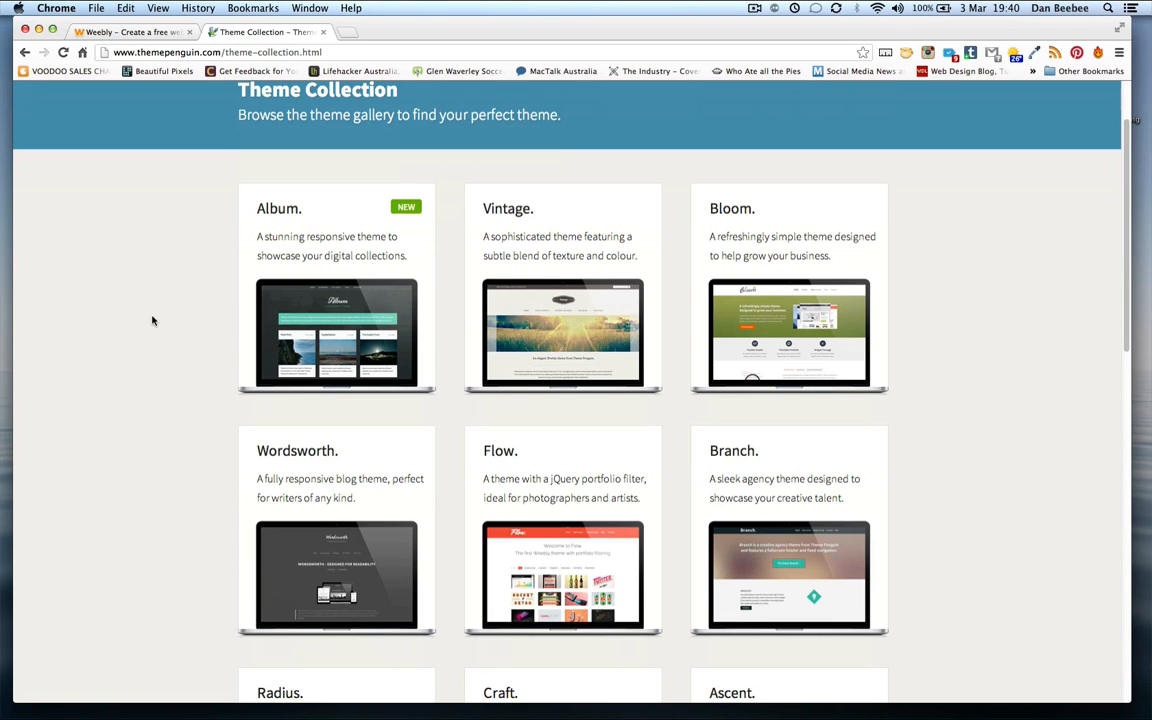
{"action": "scroll", "scroll_direction": "up", "scroll_amount": 3}
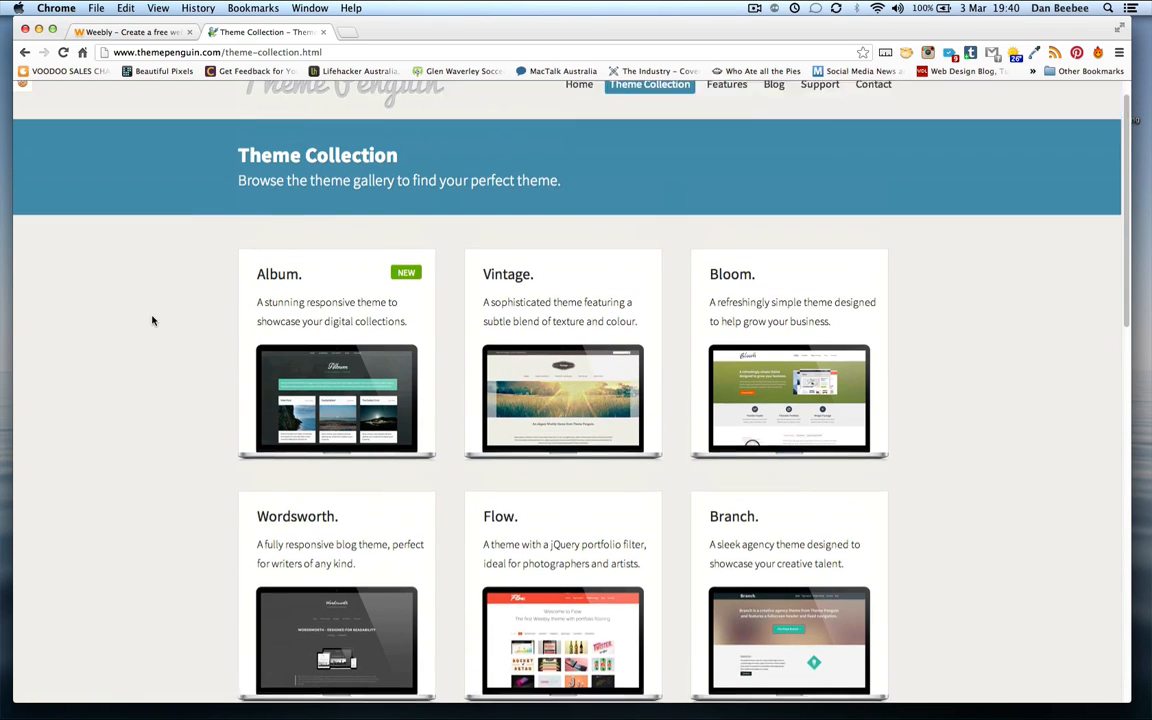
{"action": "scroll", "scroll_direction": "up", "scroll_amount": 3}
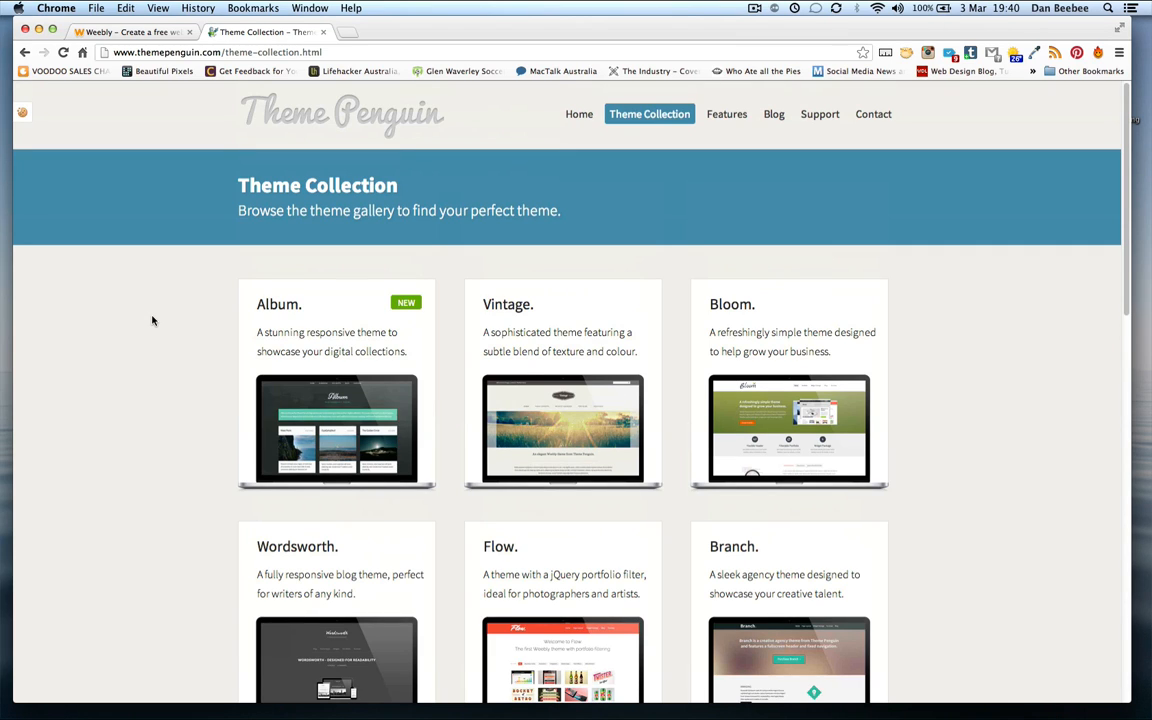
{"action": "left_click", "coordinate": [819, 113]}
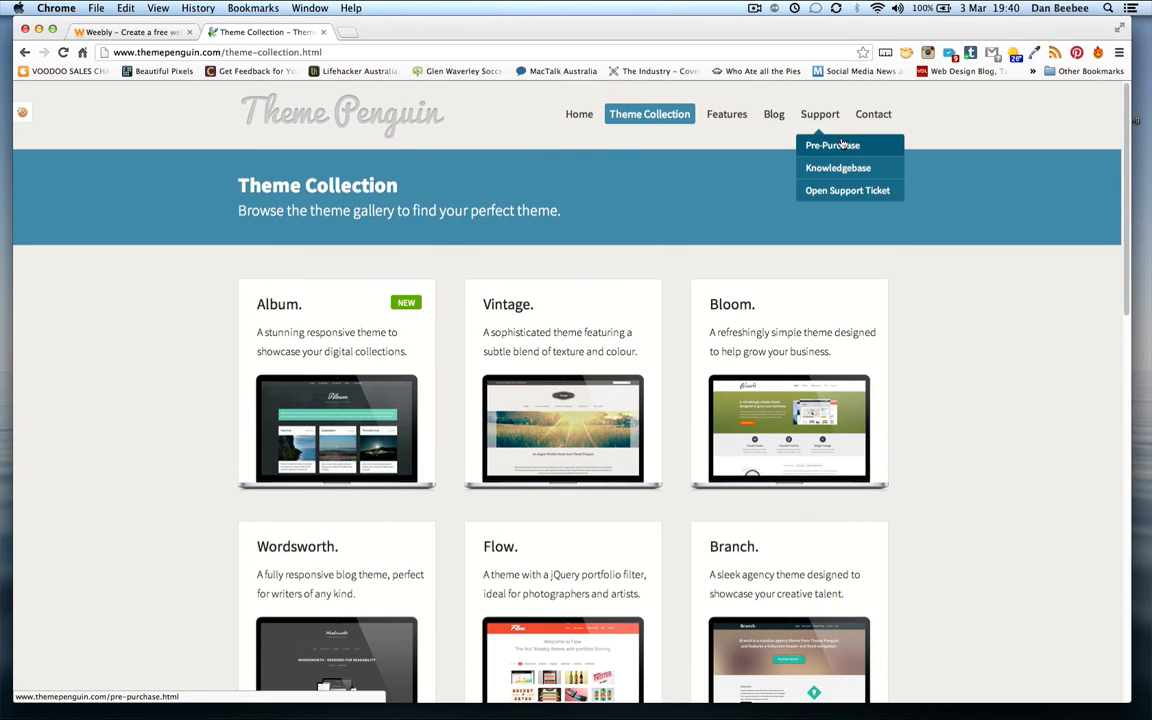
{"action": "mouse_move", "coordinate": [838, 167]}
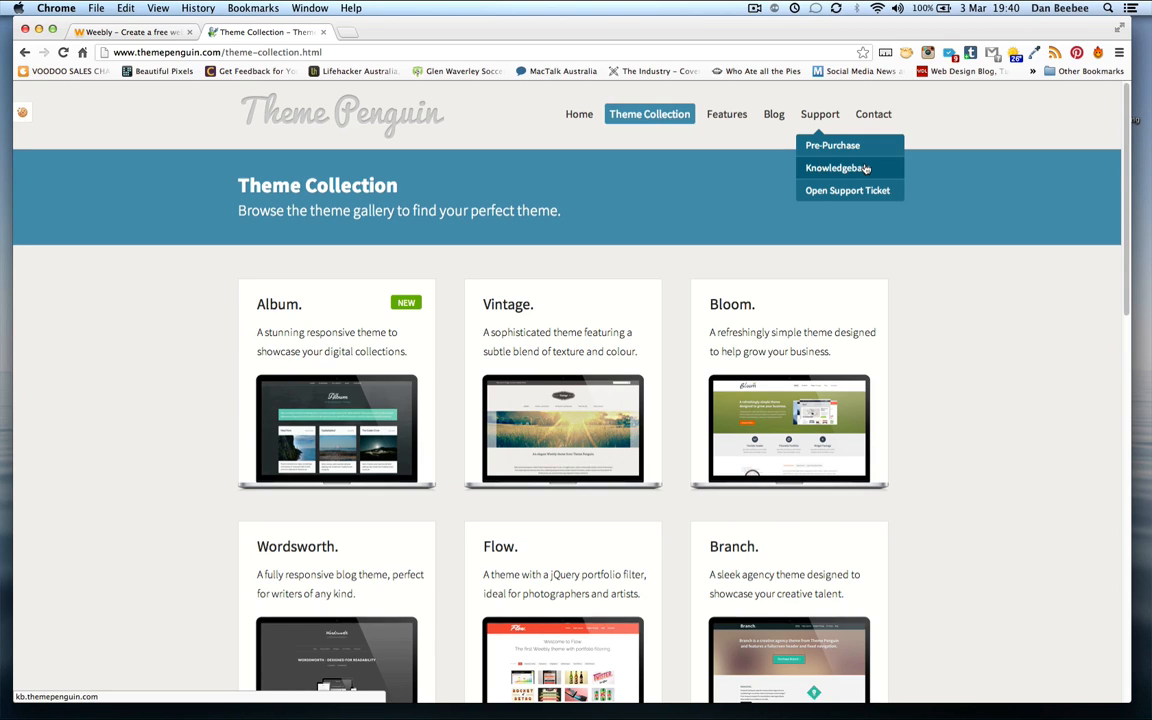
{"action": "mouse_move", "coordinate": [847, 190]}
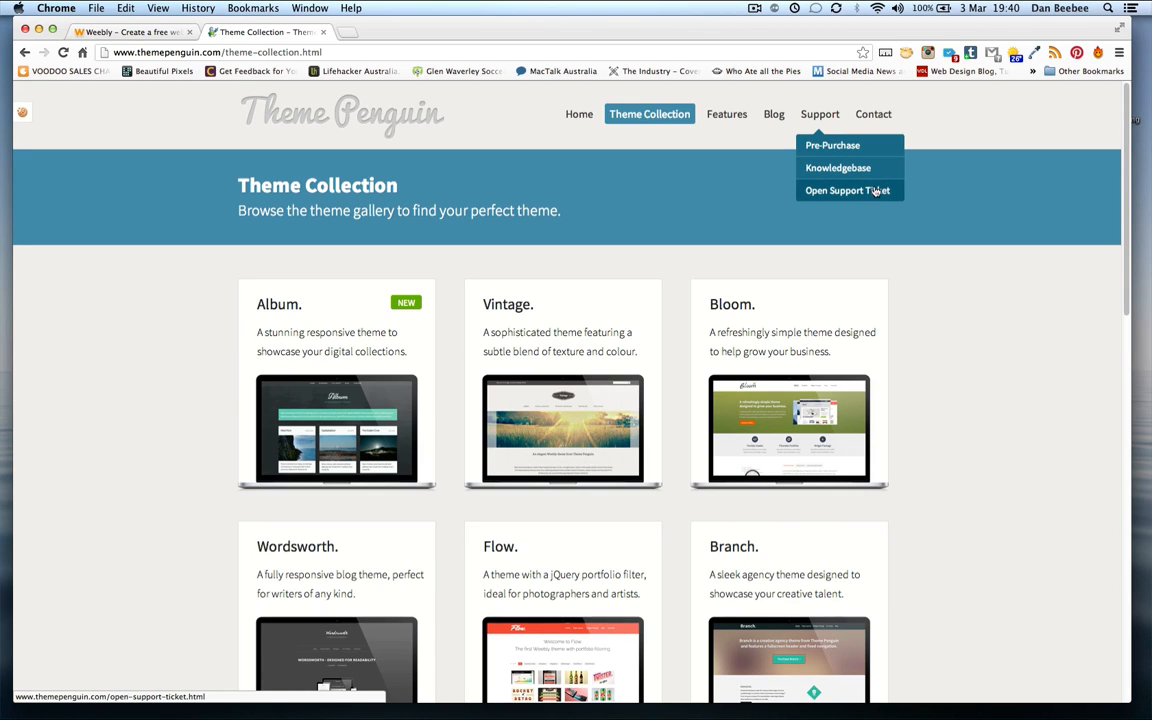
{"action": "mouse_move", "coordinate": [878, 191]}
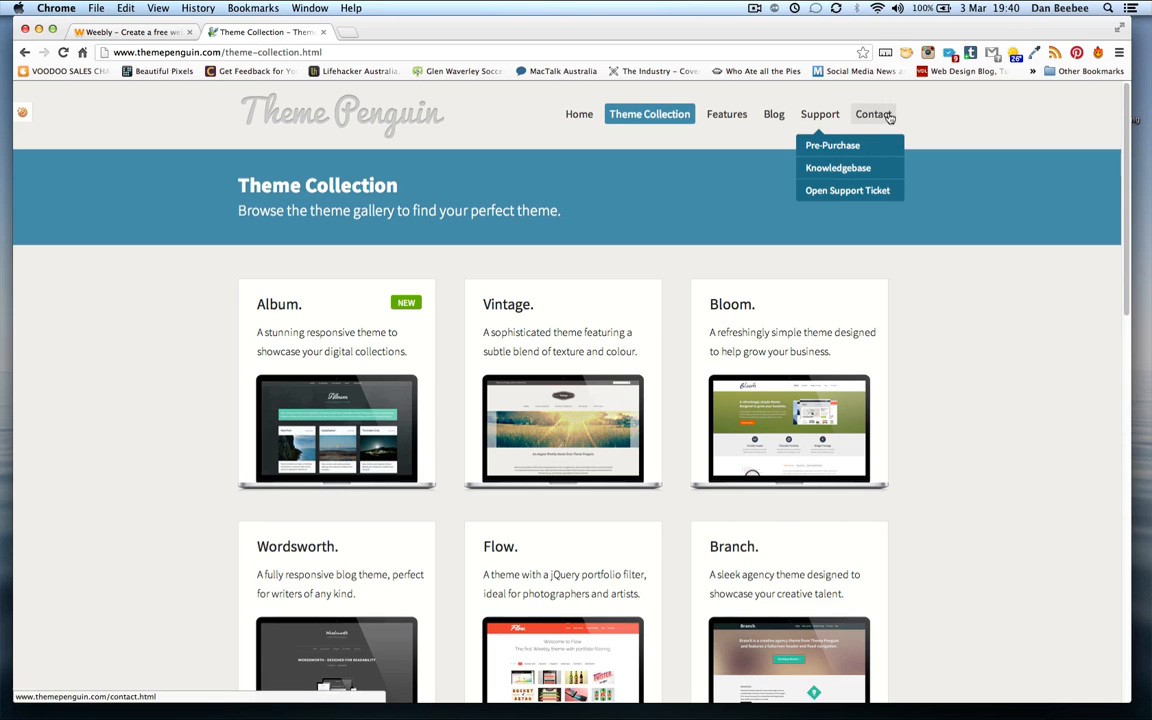
- Visit the Contact page, scroll through it, and go back to the theme collection
{"action": "left_click", "coordinate": [872, 113]}
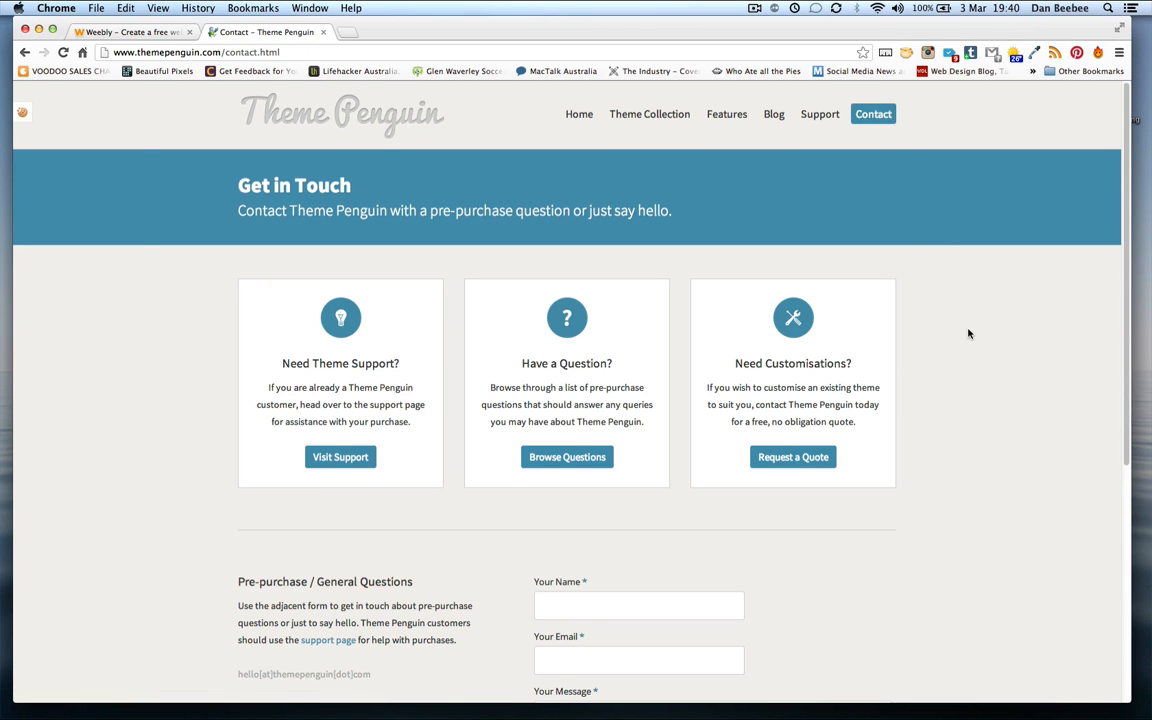
{"action": "scroll", "scroll_direction": "down", "scroll_amount": 3}
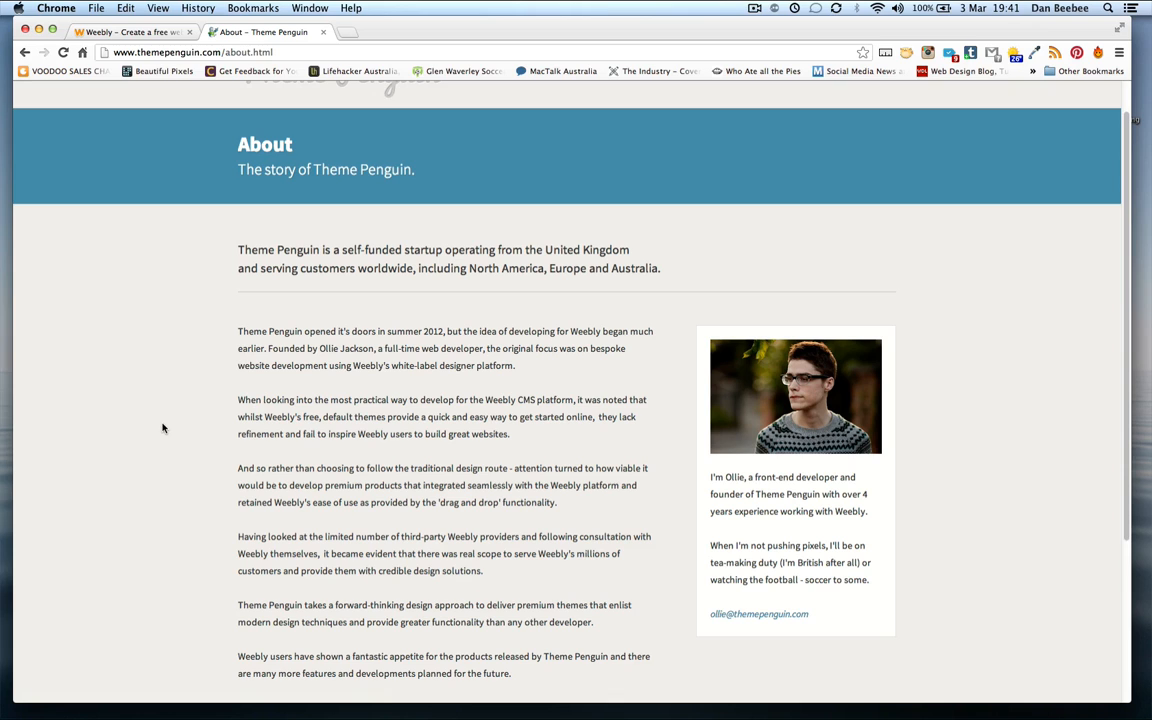
{"action": "scroll", "scroll_direction": "up", "scroll_amount": 3}
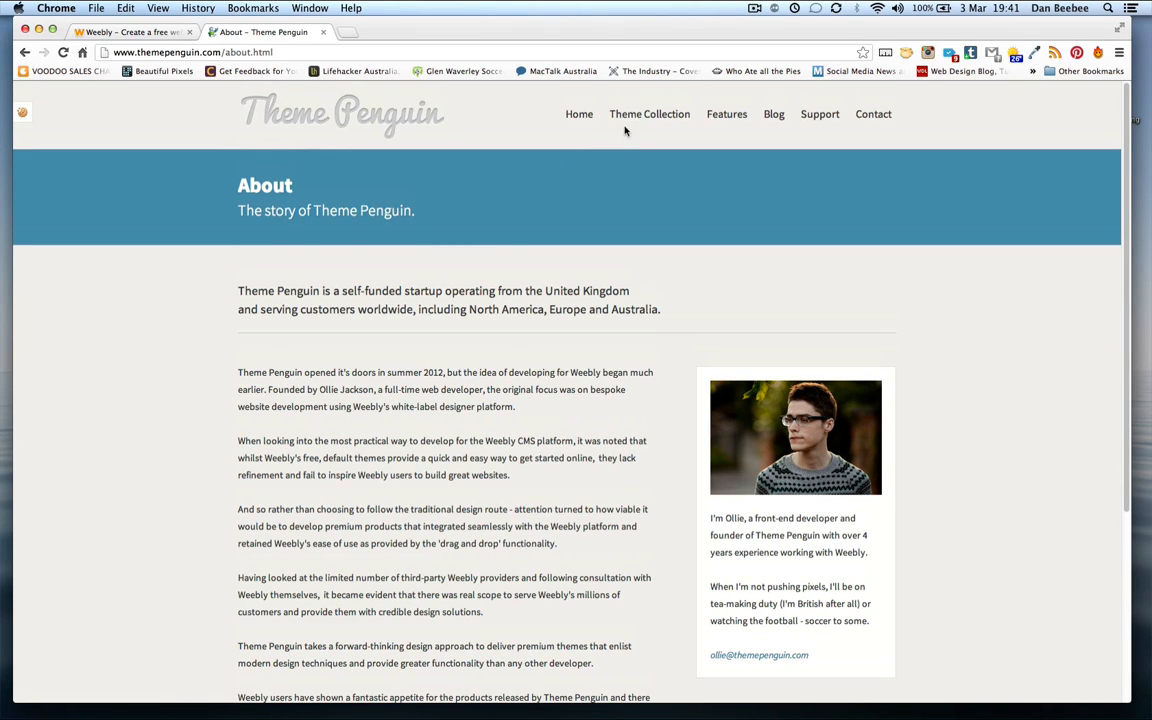
{"action": "left_click", "coordinate": [649, 113]}
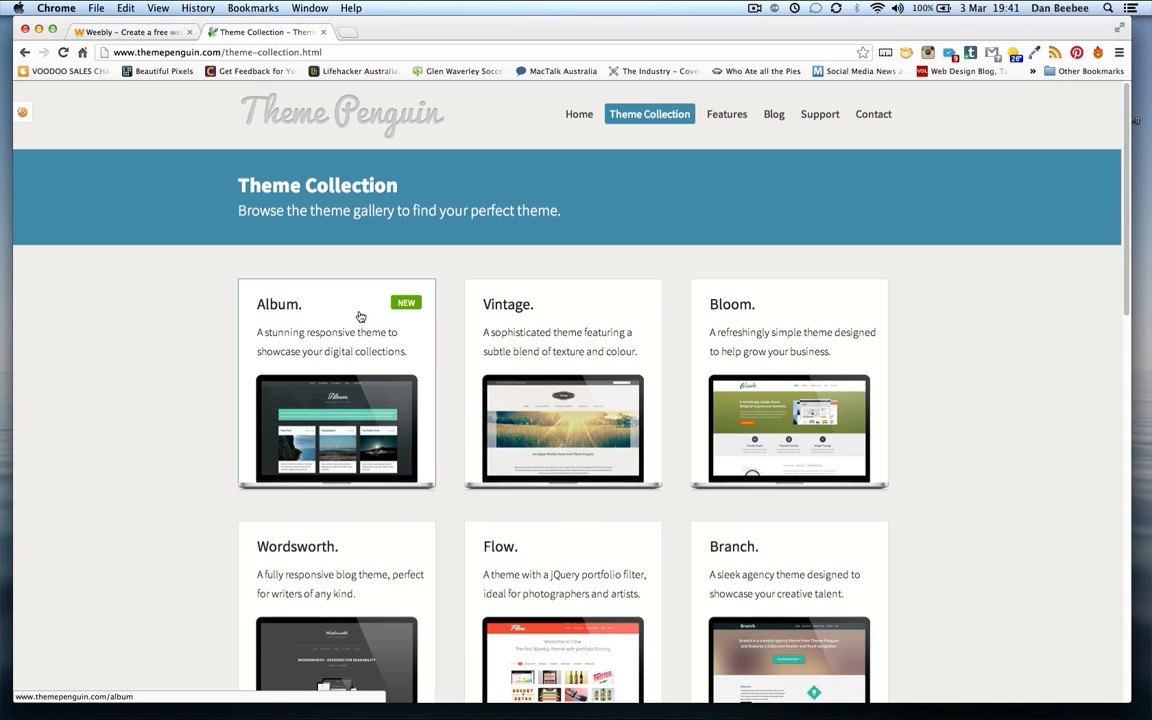
{"action": "mouse_move", "coordinate": [378, 318]}
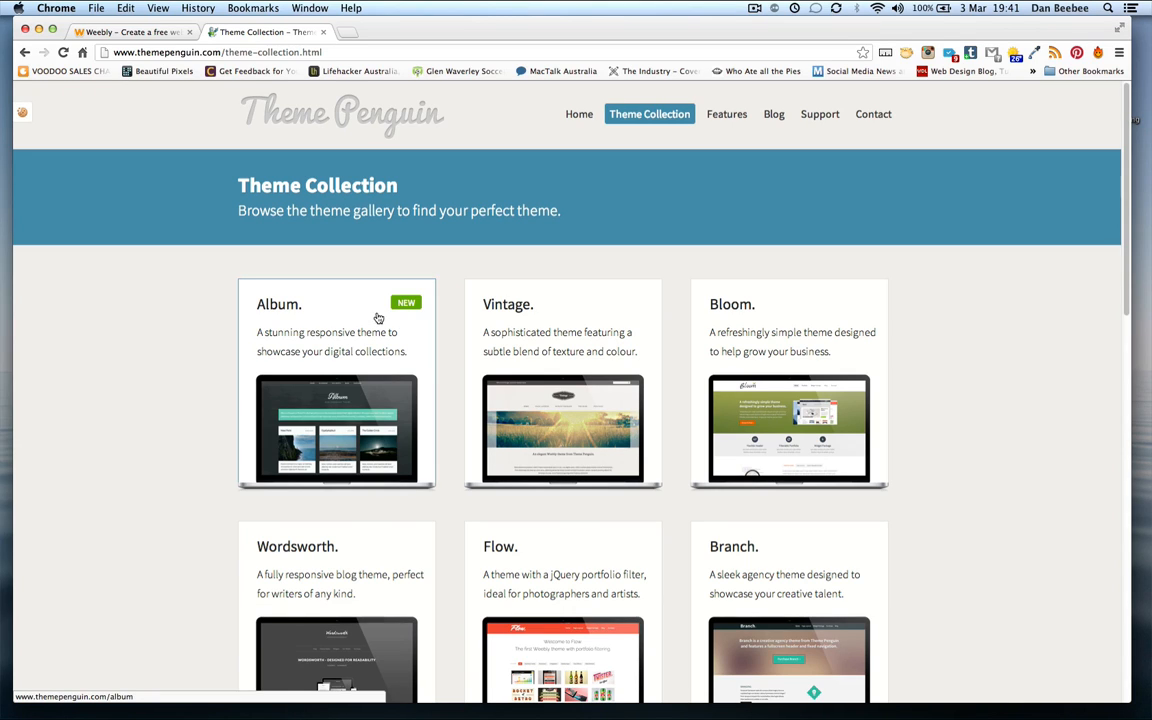
{"action": "mouse_move", "coordinate": [221, 315]}
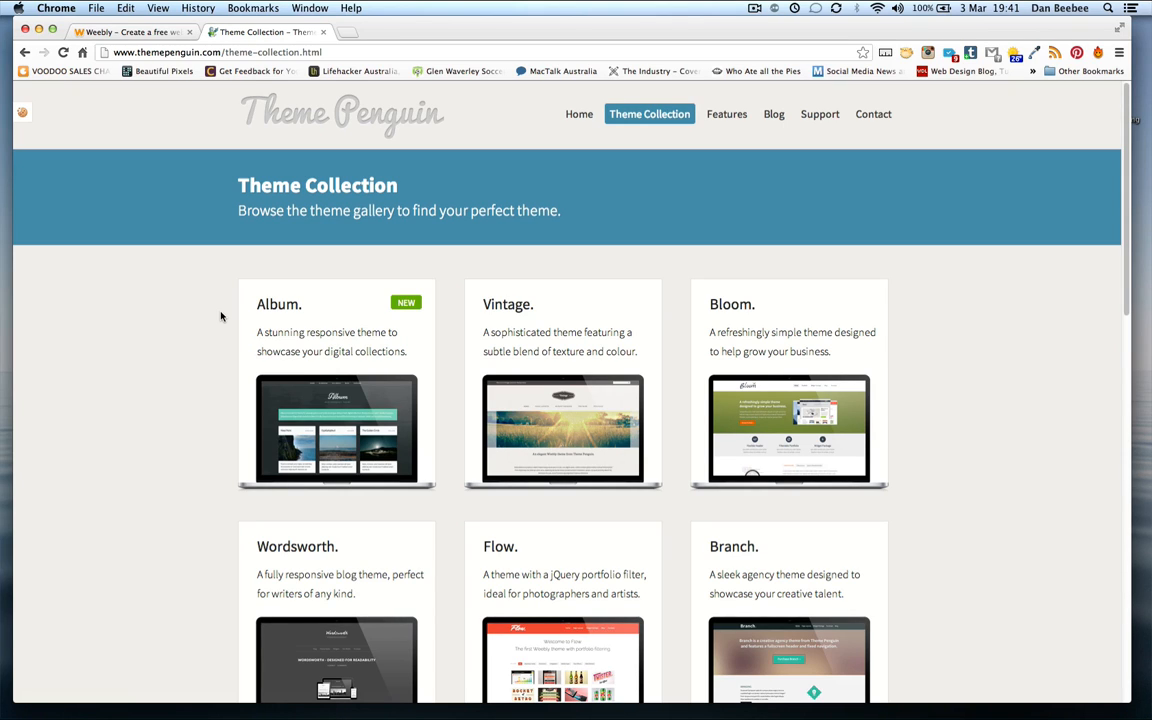
- Scroll down the theme gallery to the Album theme and open its $34 product page
{"action": "scroll", "scroll_direction": "down", "scroll_amount": 3}
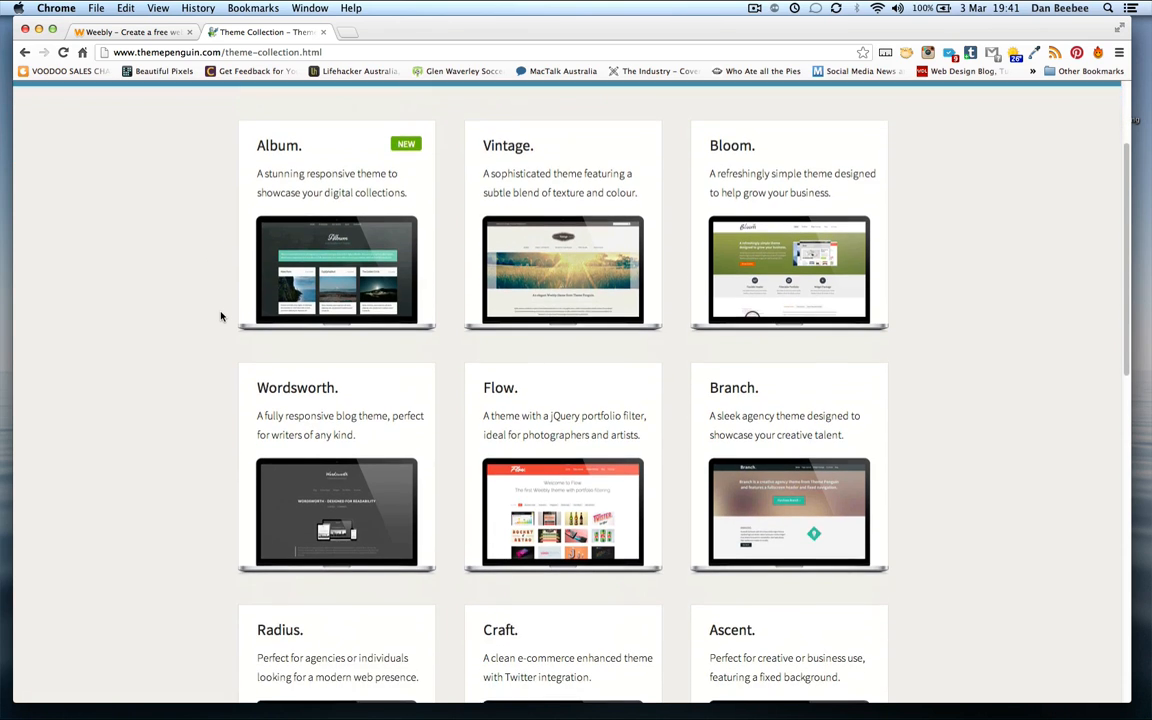
{"action": "scroll", "scroll_direction": "down", "scroll_amount": 3}
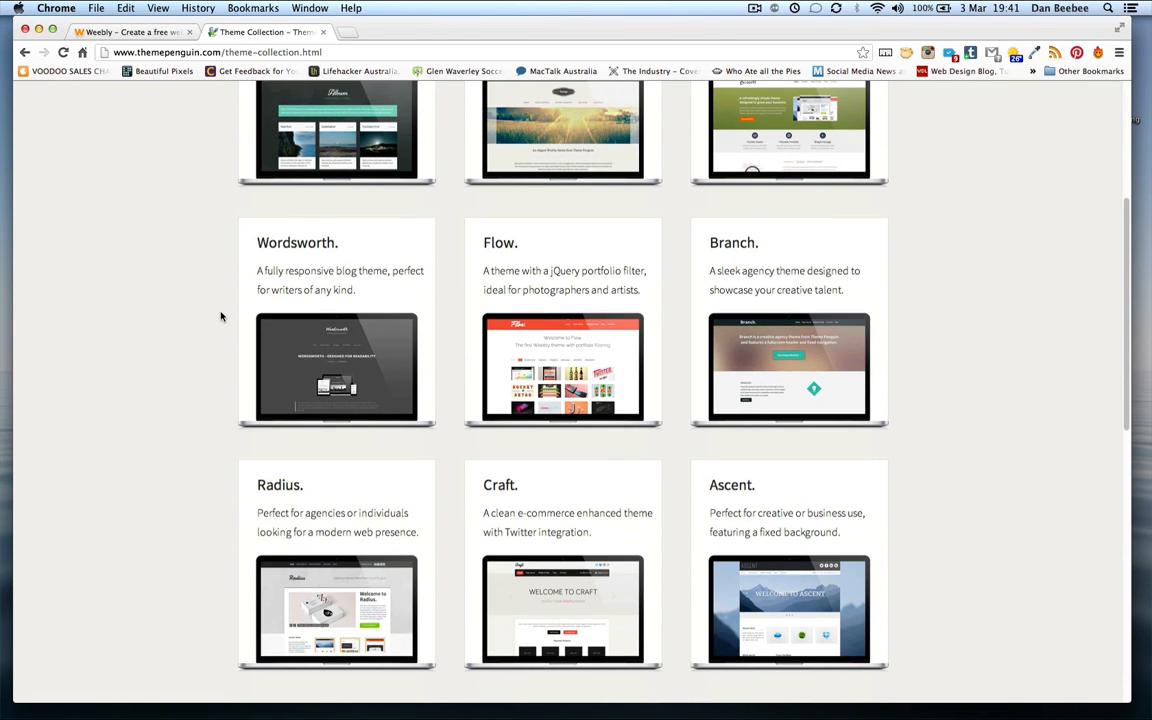
{"action": "scroll", "scroll_direction": "down", "scroll_amount": 3}
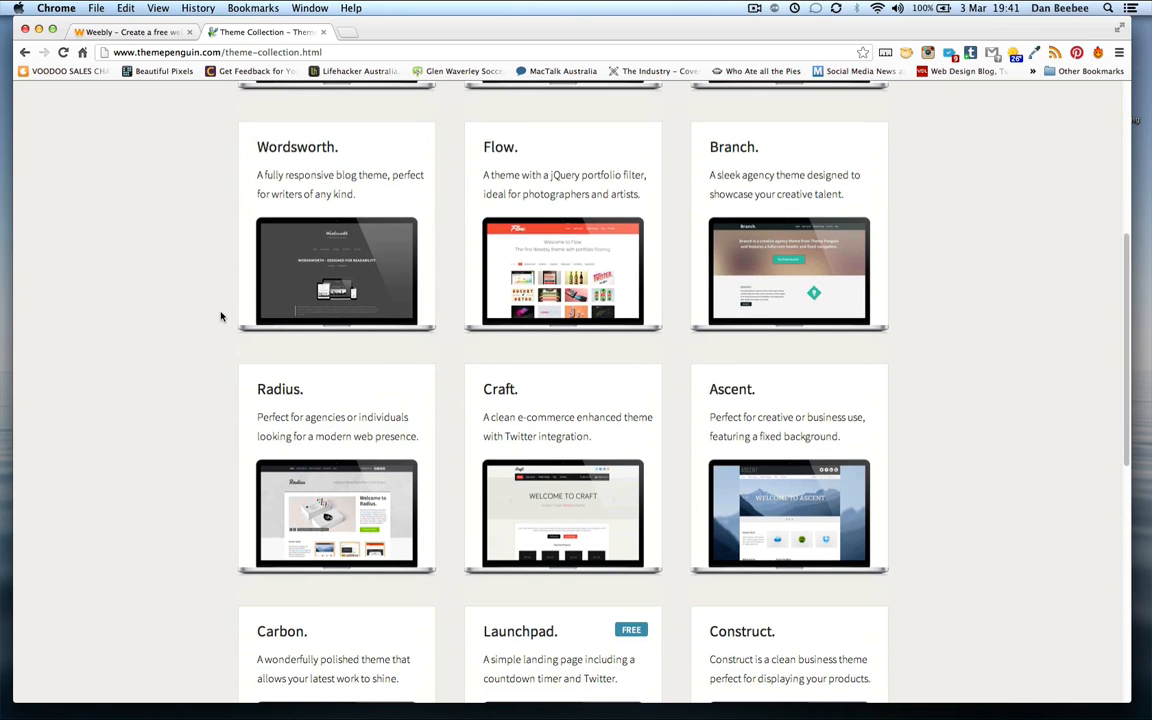
{"action": "scroll", "scroll_direction": "down", "scroll_amount": 3}
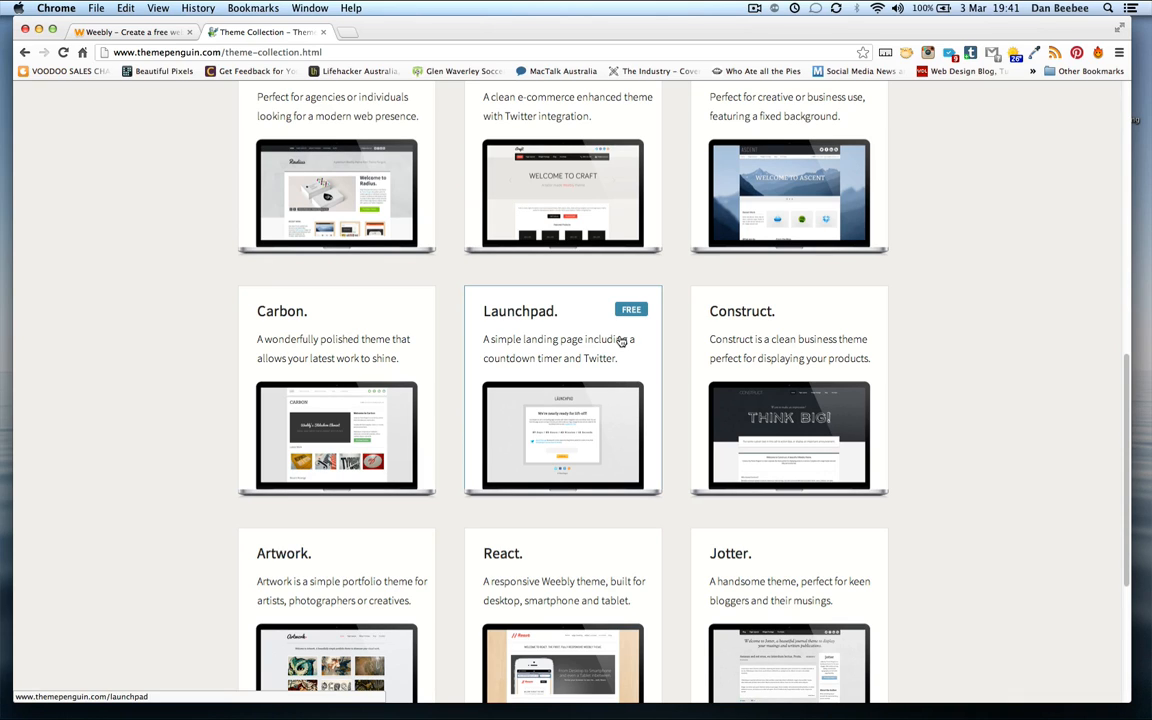
{"action": "mouse_move", "coordinate": [459, 355]}
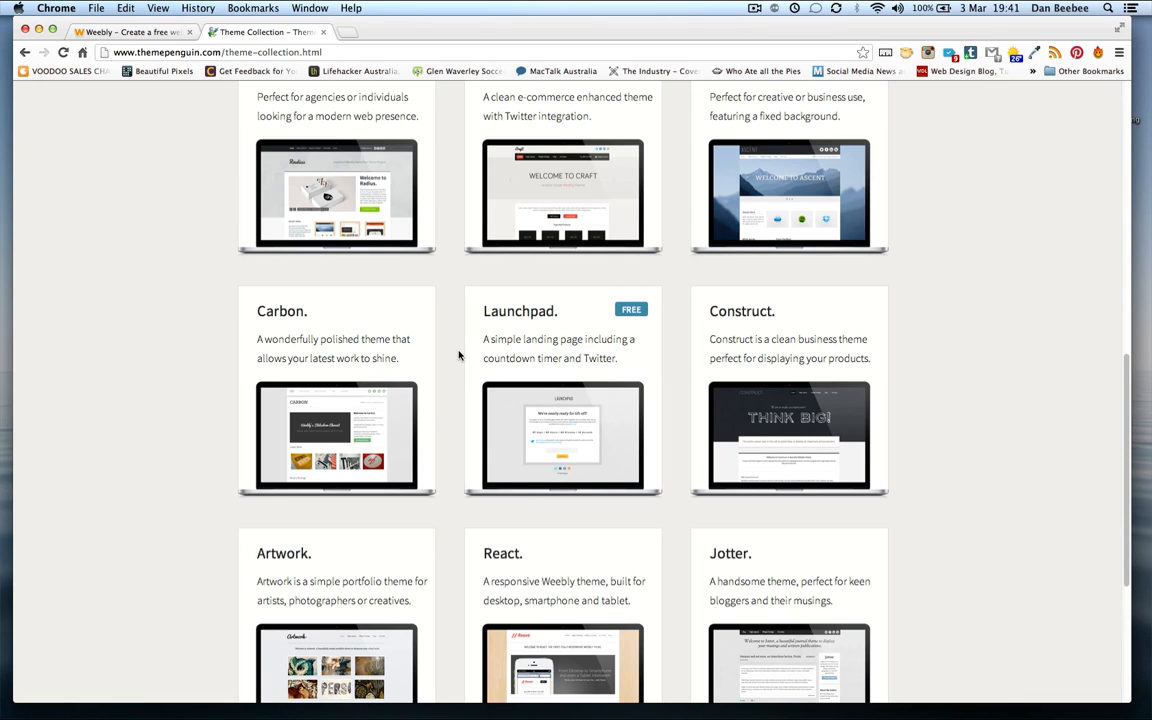
{"action": "mouse_move", "coordinate": [455, 357]}
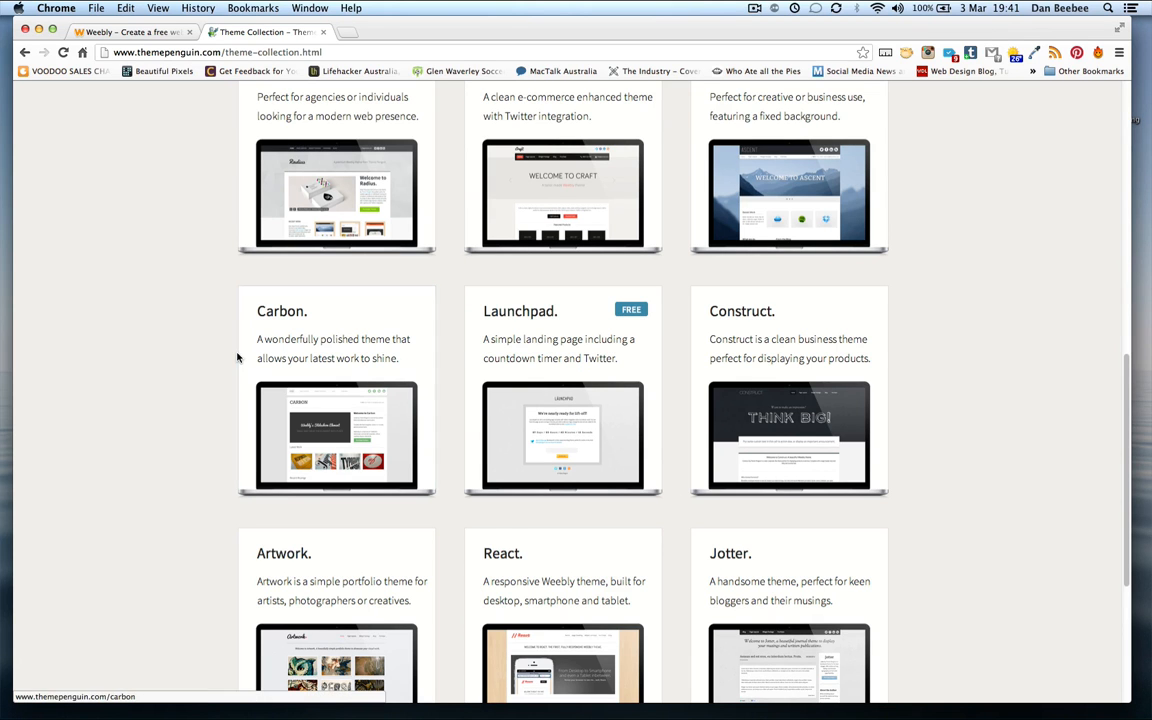
{"action": "scroll", "scroll_direction": "down", "scroll_amount": 3}
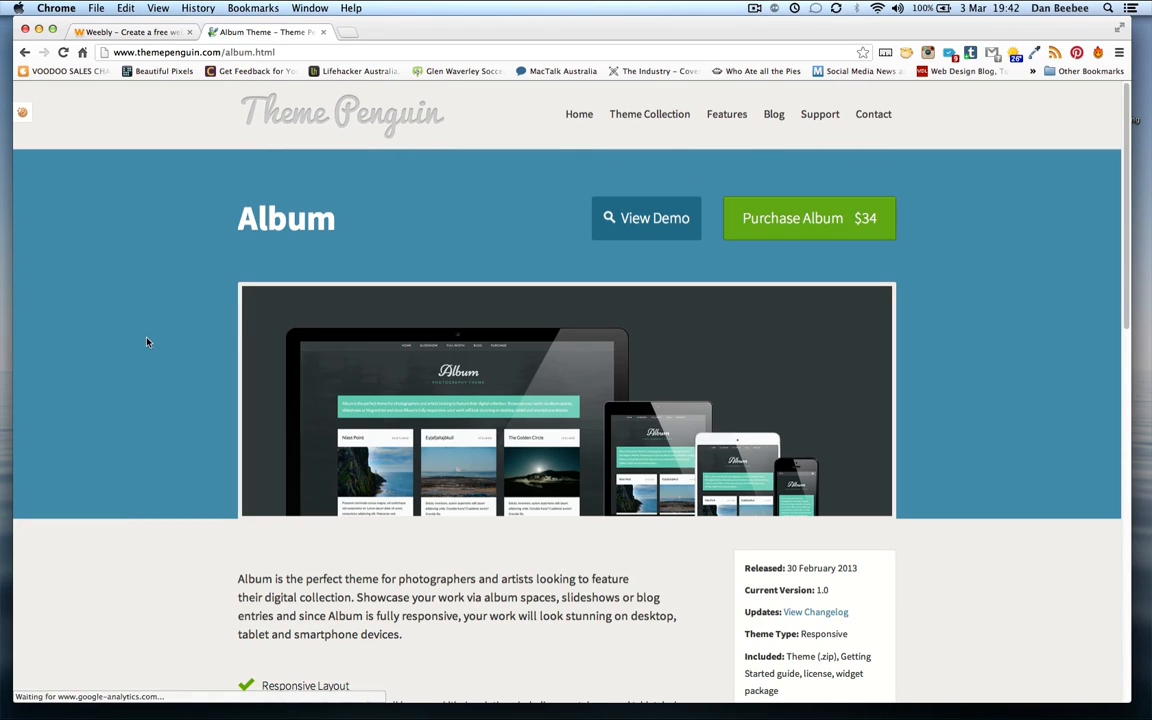
- Scroll the Album theme page and launch its live demo in a new tab
{"action": "scroll", "scroll_direction": "down", "scroll_amount": 3}
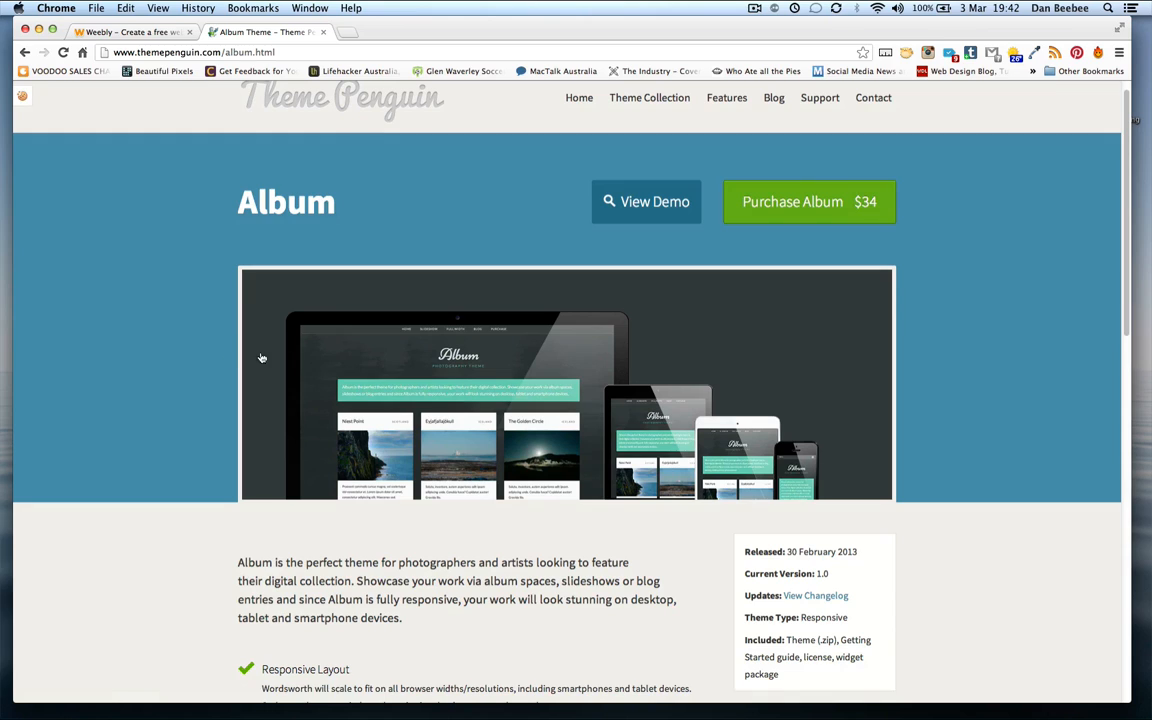
{"action": "mouse_move", "coordinate": [440, 331]}
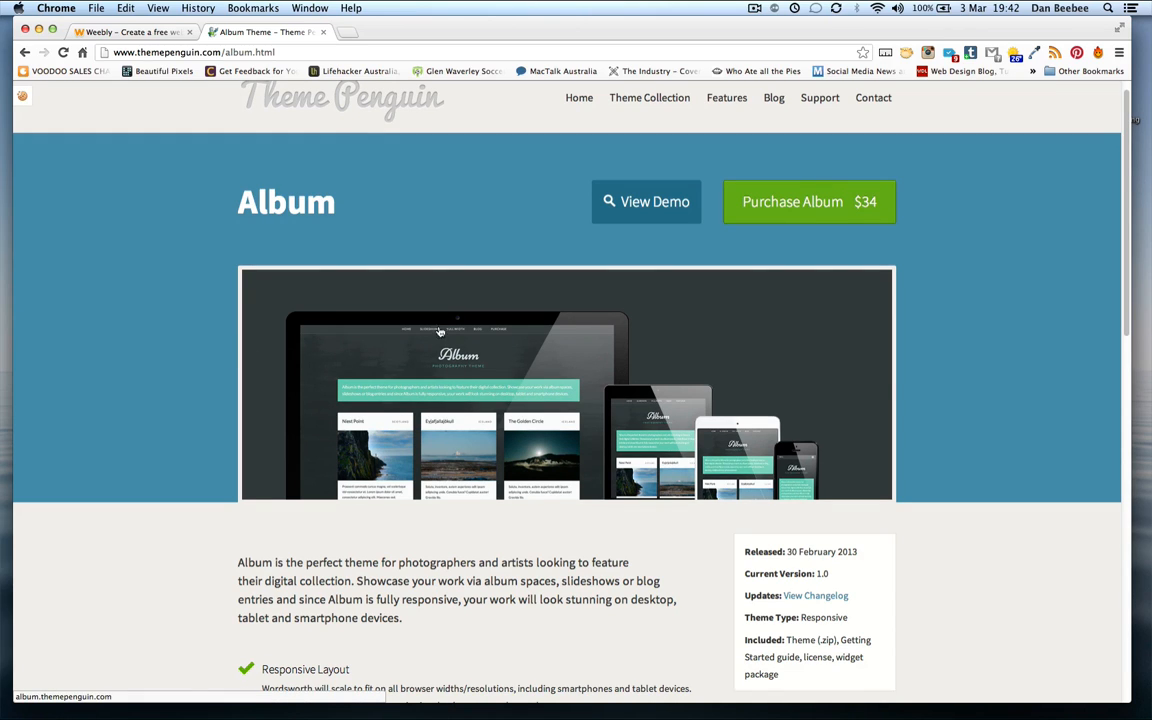
{"action": "mouse_move", "coordinate": [625, 435]}
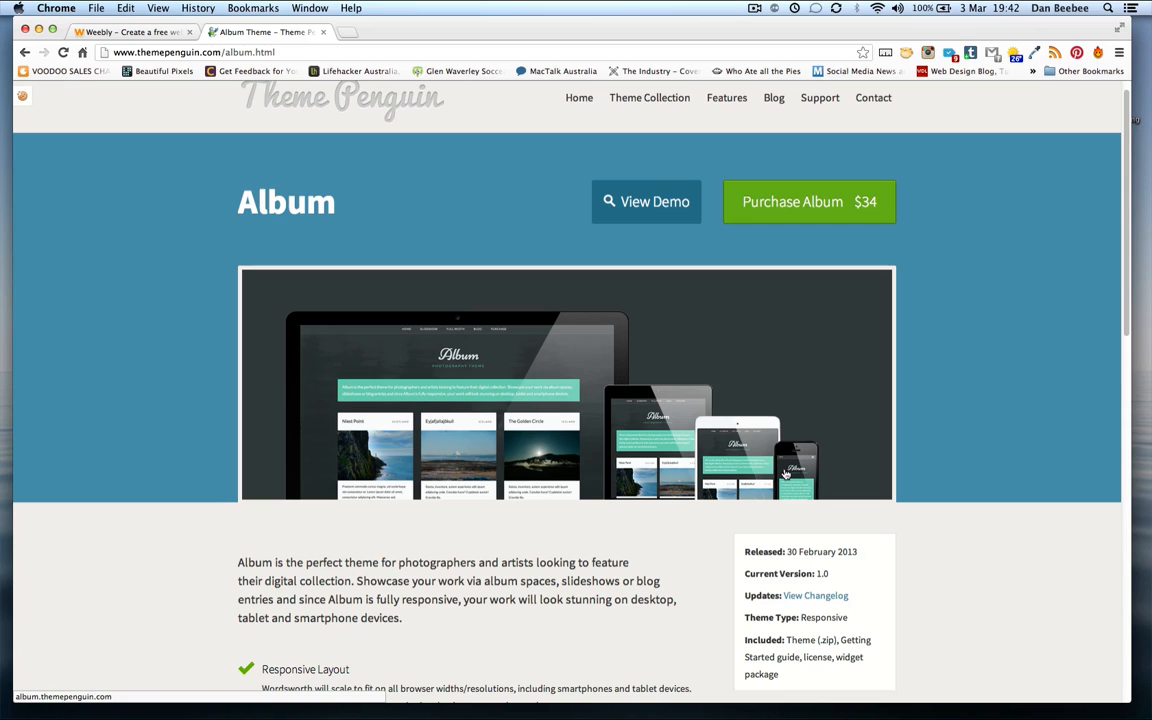
{"action": "mouse_move", "coordinate": [933, 475]}
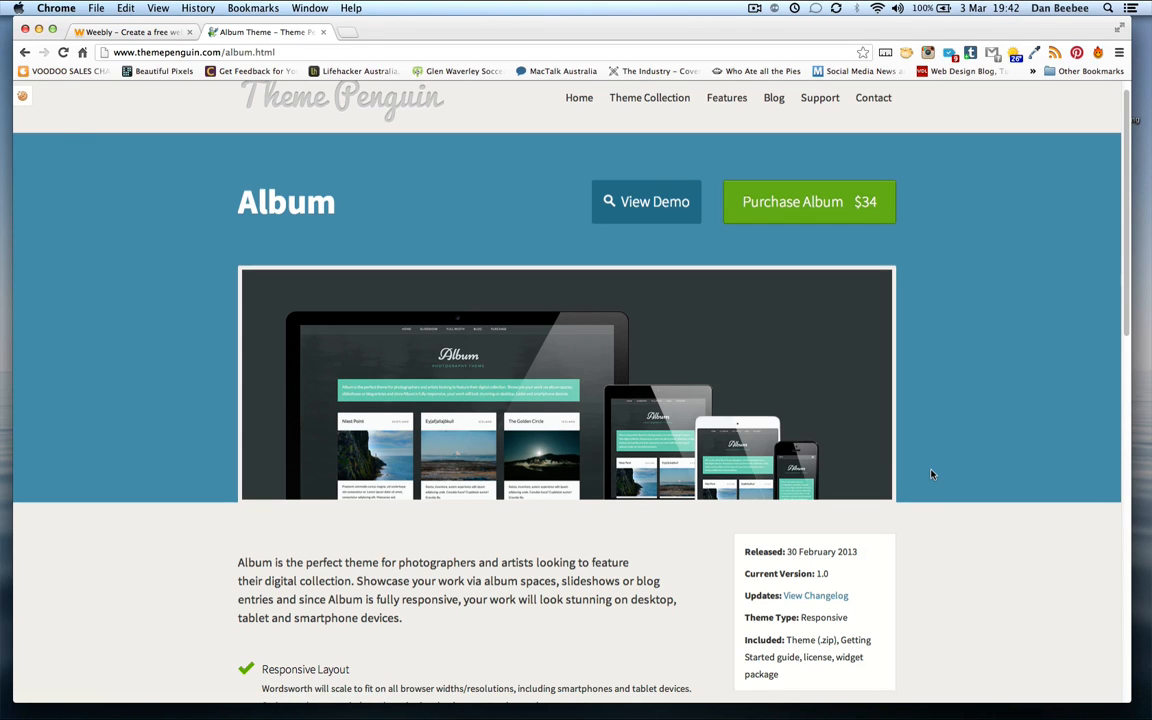
{"action": "scroll", "scroll_direction": "down", "scroll_amount": 3}
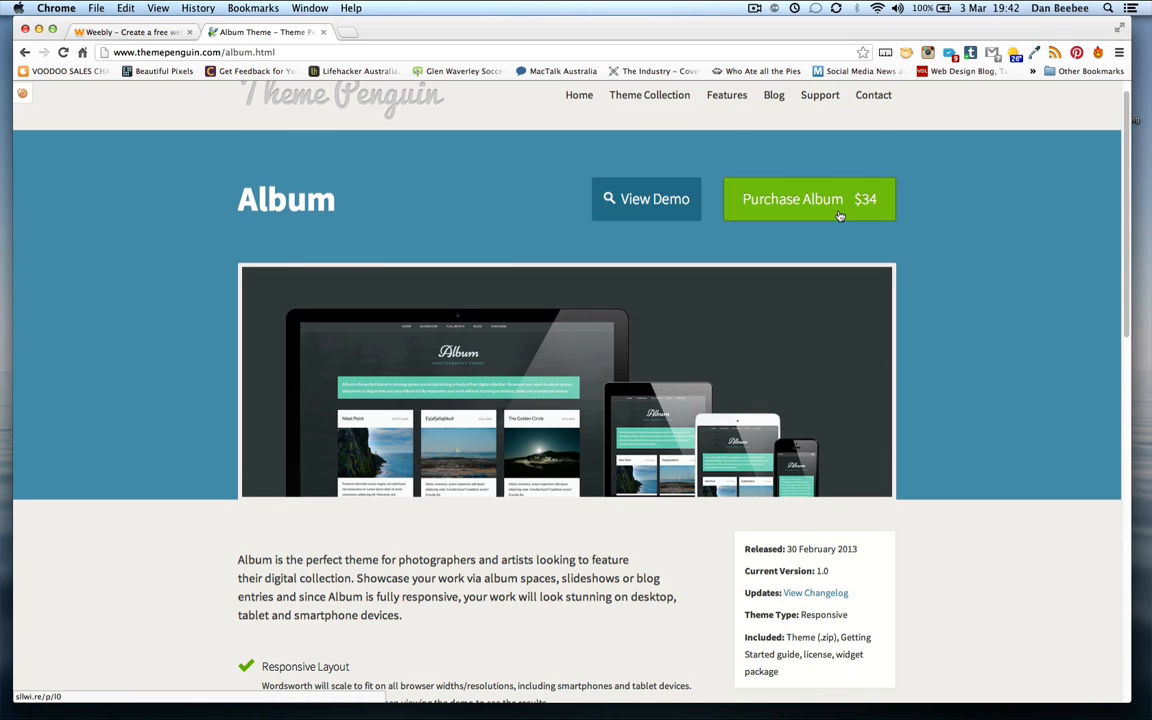
{"action": "mouse_move", "coordinate": [647, 198]}
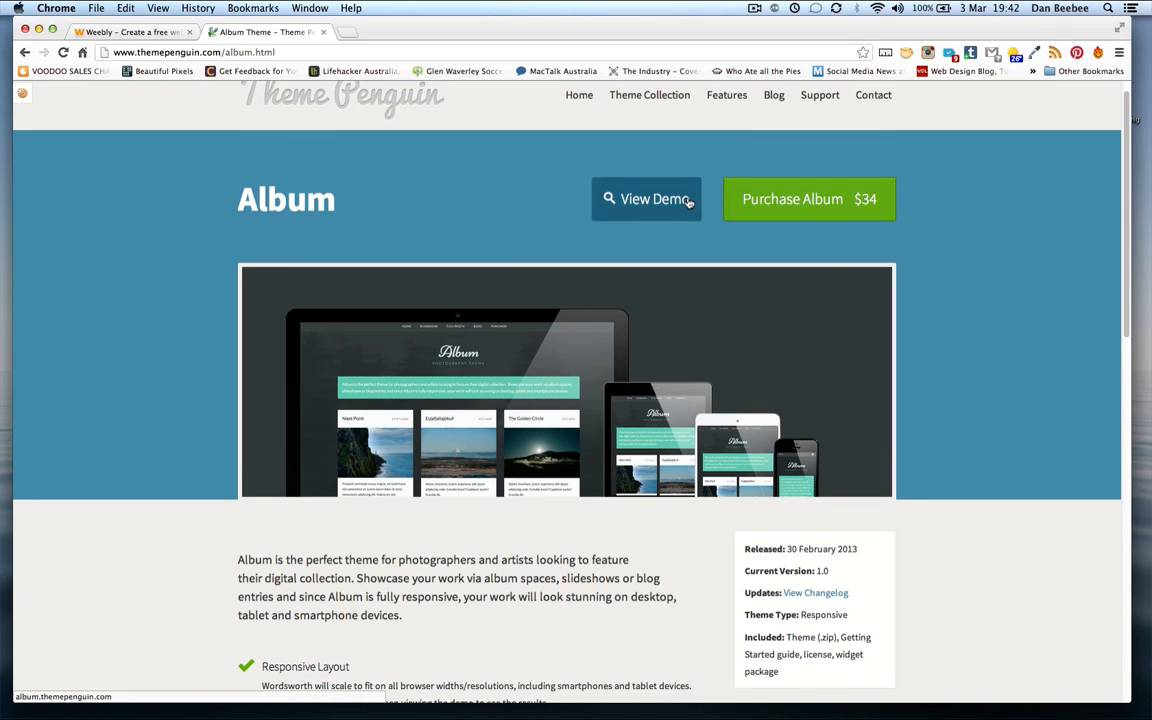
{"action": "left_click", "coordinate": [646, 199]}
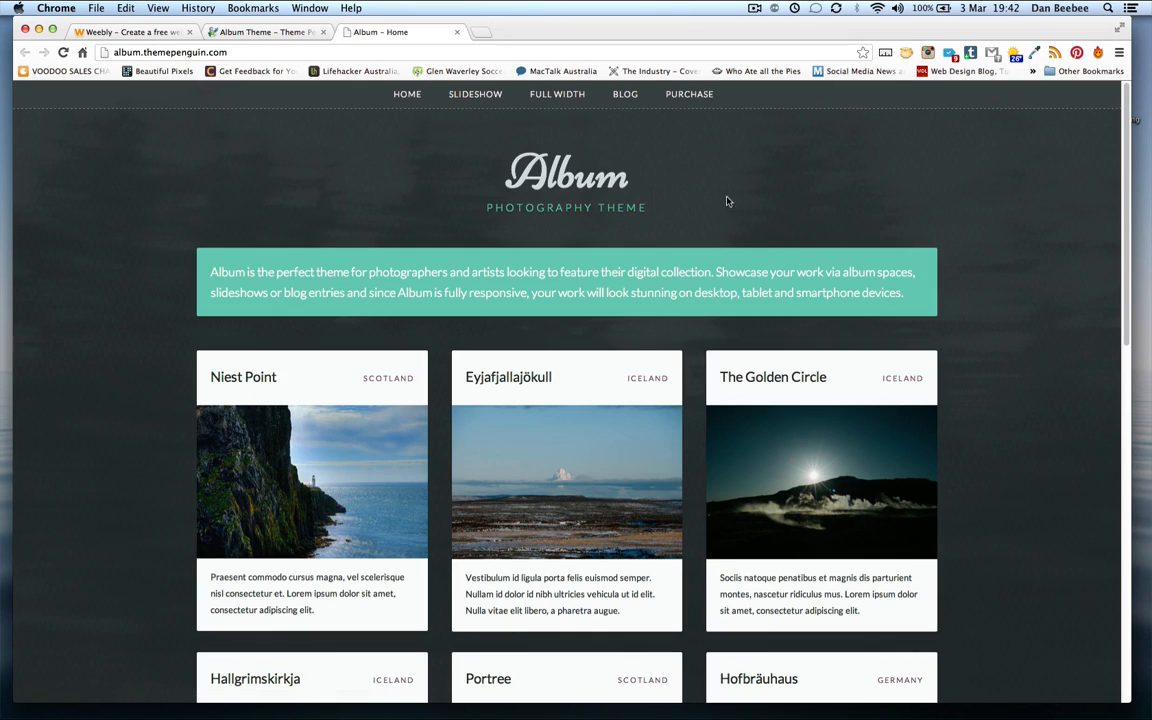
{"action": "mouse_move", "coordinate": [152, 268]}
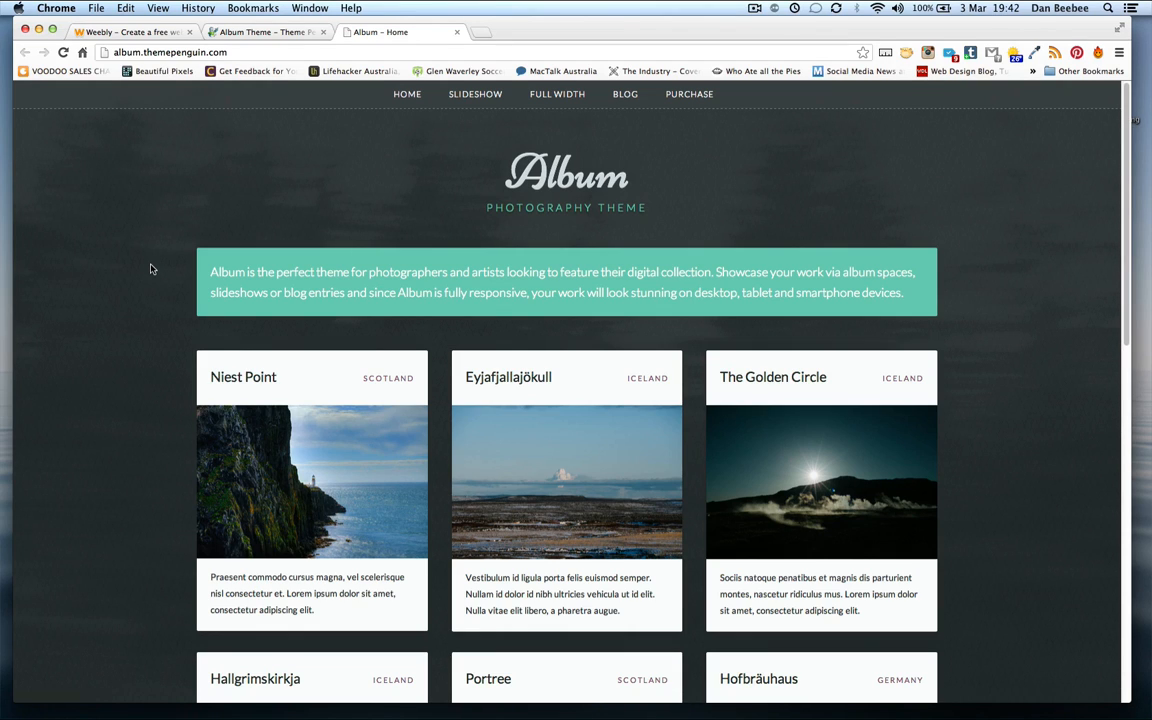
{"action": "mouse_move", "coordinate": [308, 178]}
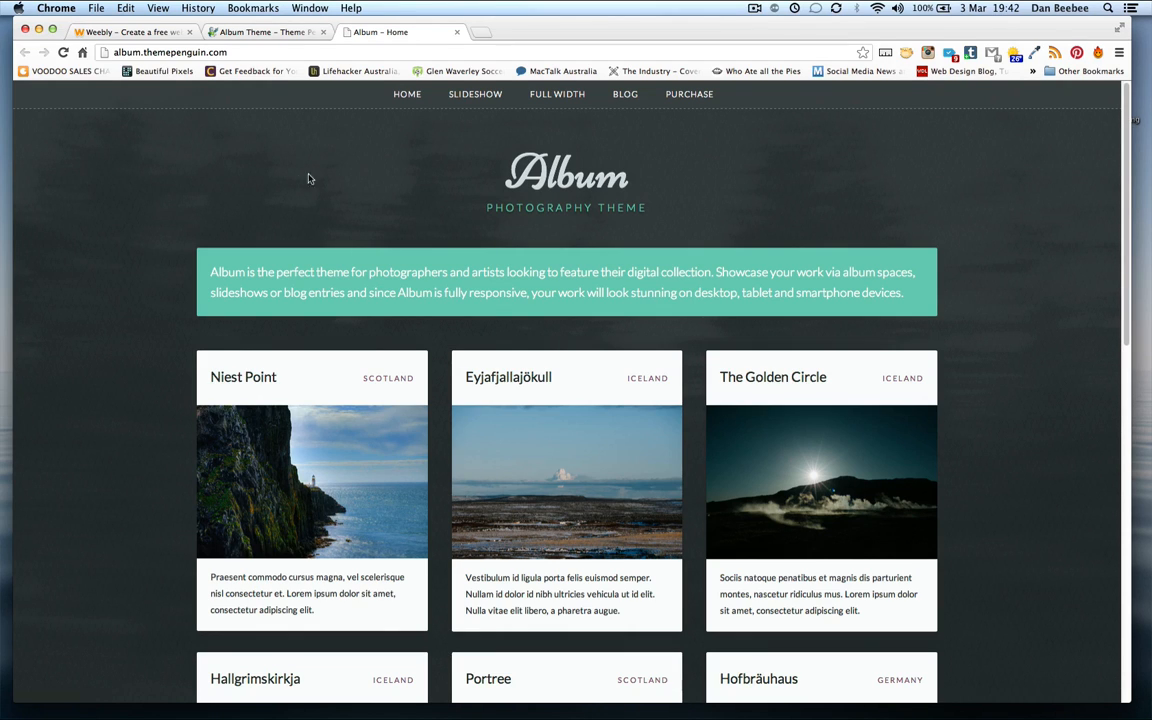
{"action": "mouse_move", "coordinate": [475, 94]}
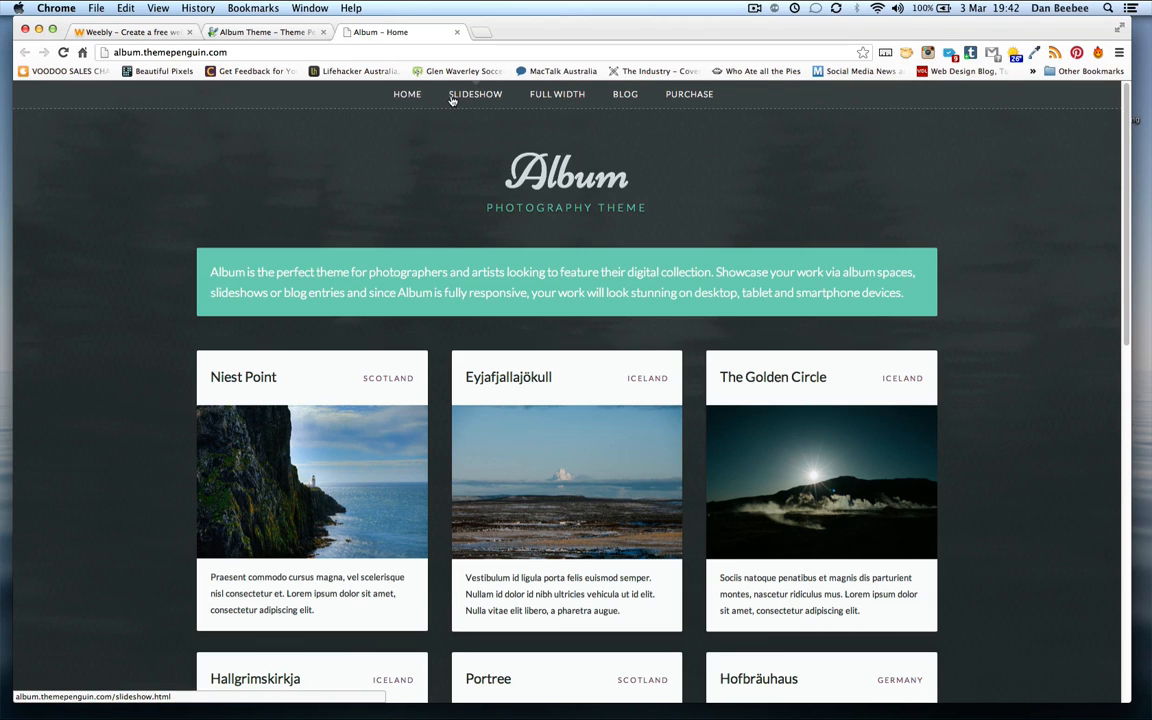
- View the Album demo's Slideshow page, scroll through it, then move to Full Width
{"action": "left_click", "coordinate": [475, 94]}
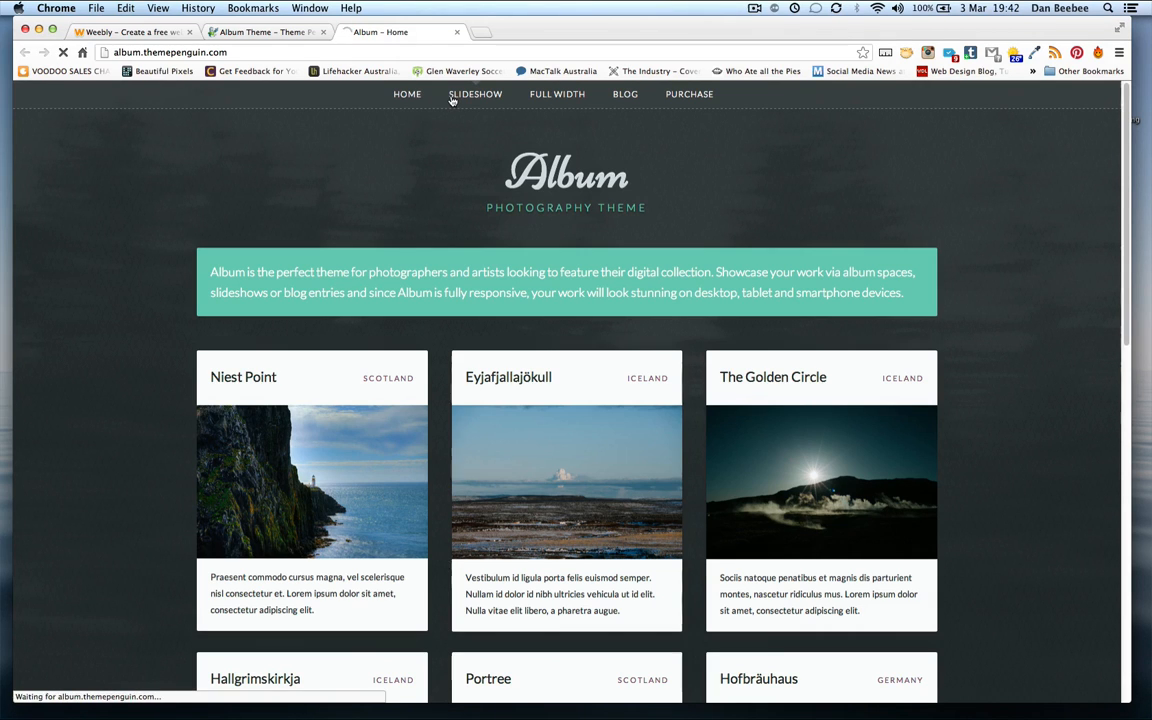
{"action": "left_click", "coordinate": [475, 94]}
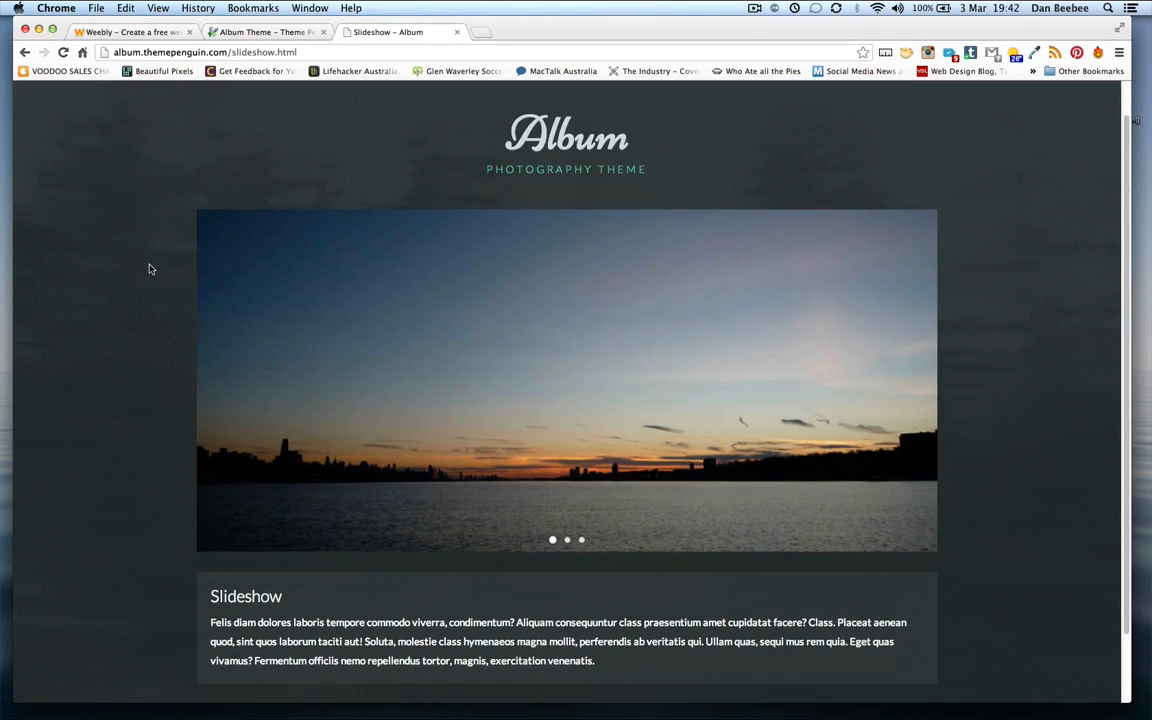
{"action": "scroll", "scroll_direction": "down", "scroll_amount": 3}
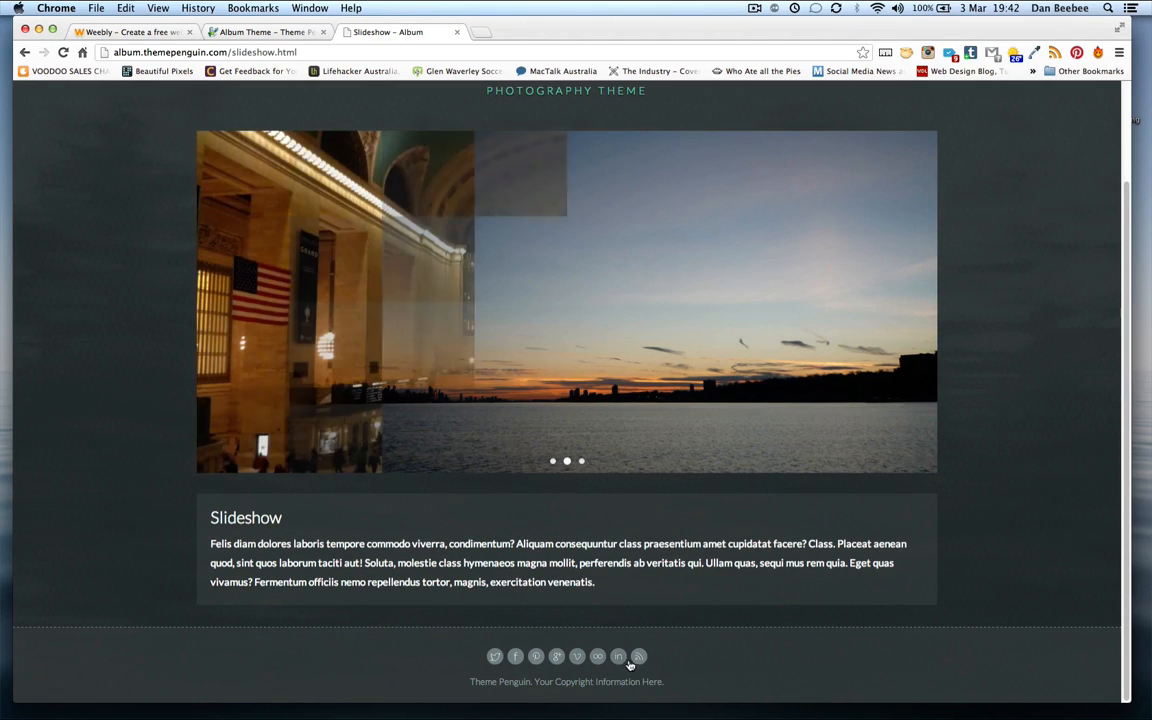
{"action": "scroll", "scroll_direction": "up", "scroll_amount": 3}
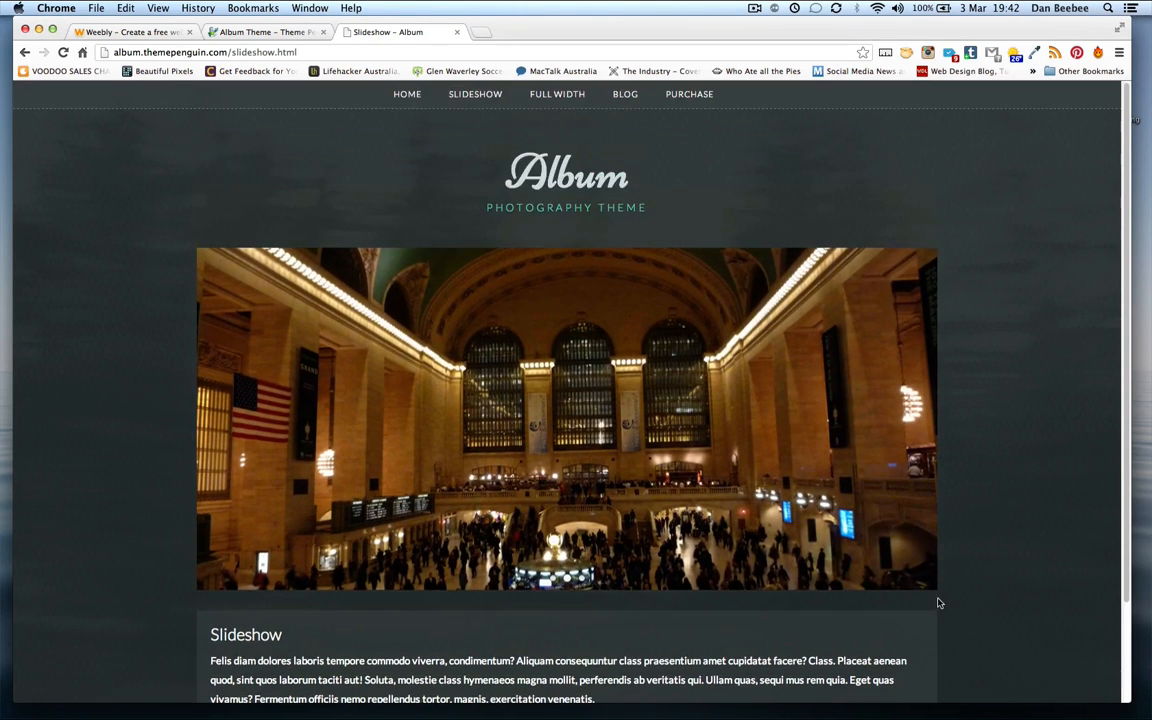
{"action": "left_click", "coordinate": [557, 94]}
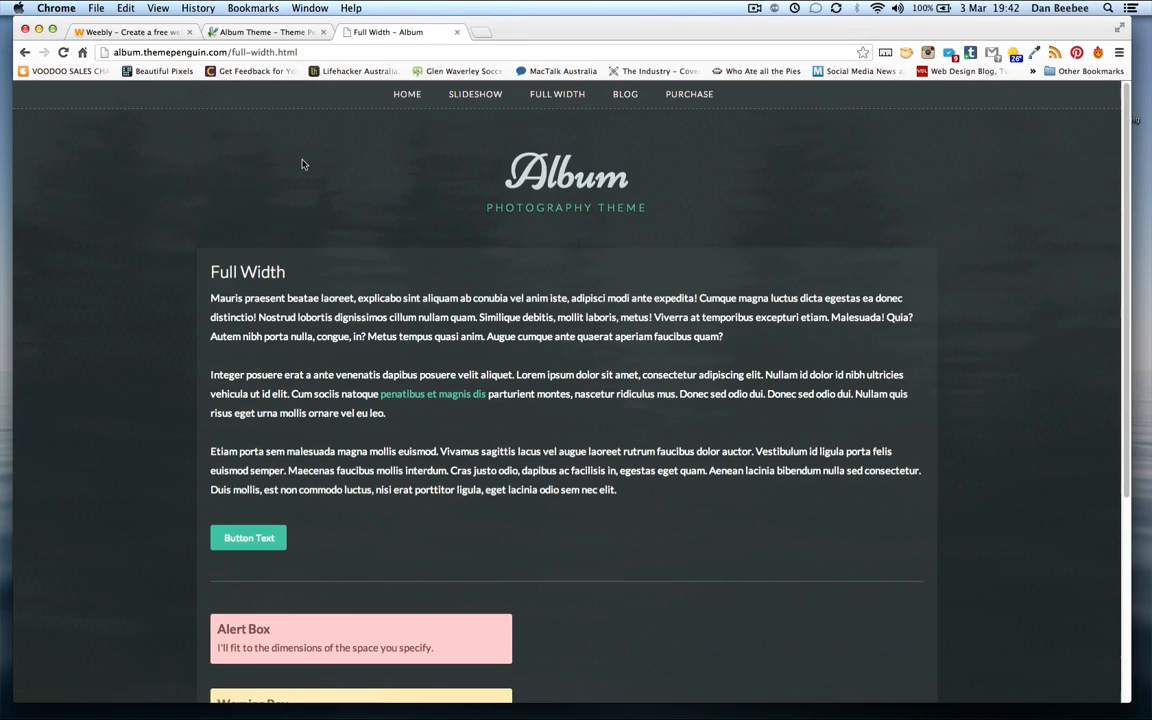
- Open the demo's Blog page, scroll the mountain-sky post, and choose Purchase
{"action": "left_click", "coordinate": [625, 94]}
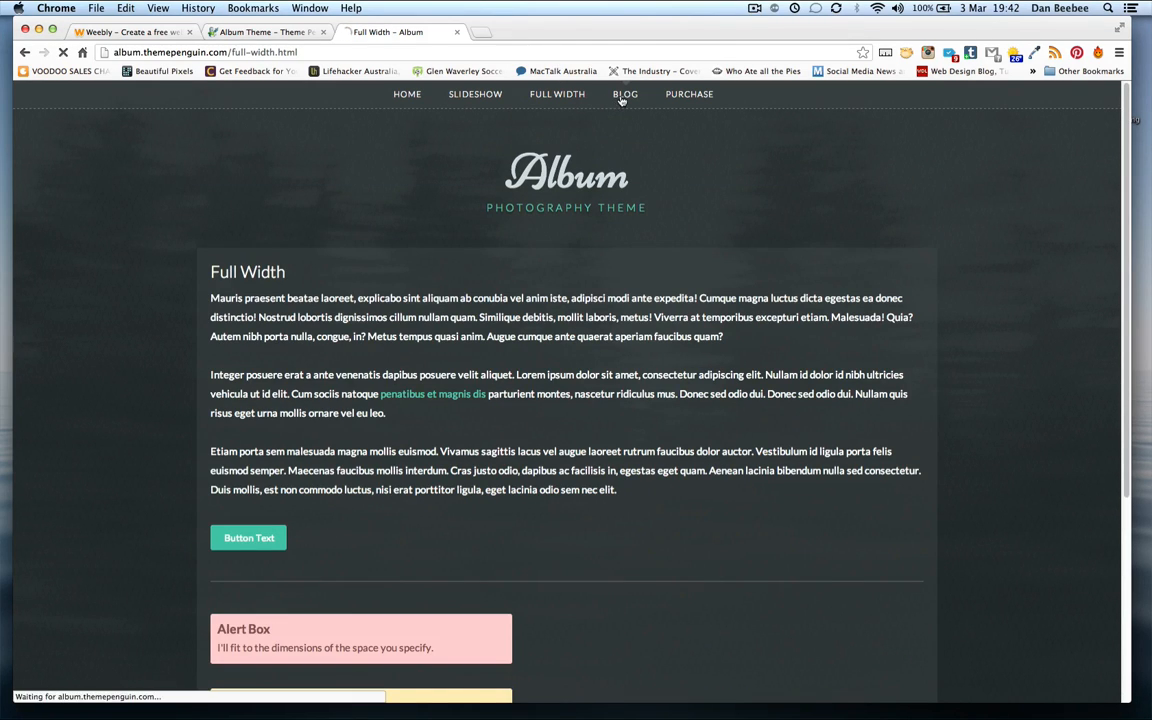
{"action": "left_click", "coordinate": [625, 93]}
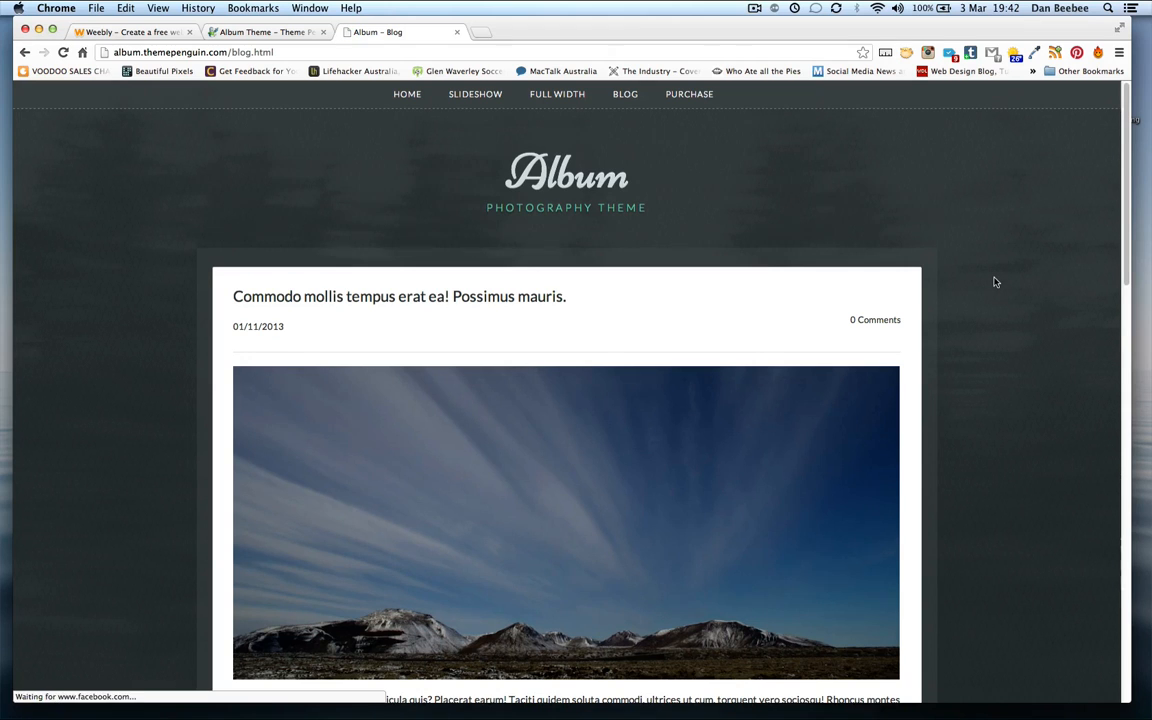
{"action": "scroll", "scroll_direction": "down", "scroll_amount": 3}
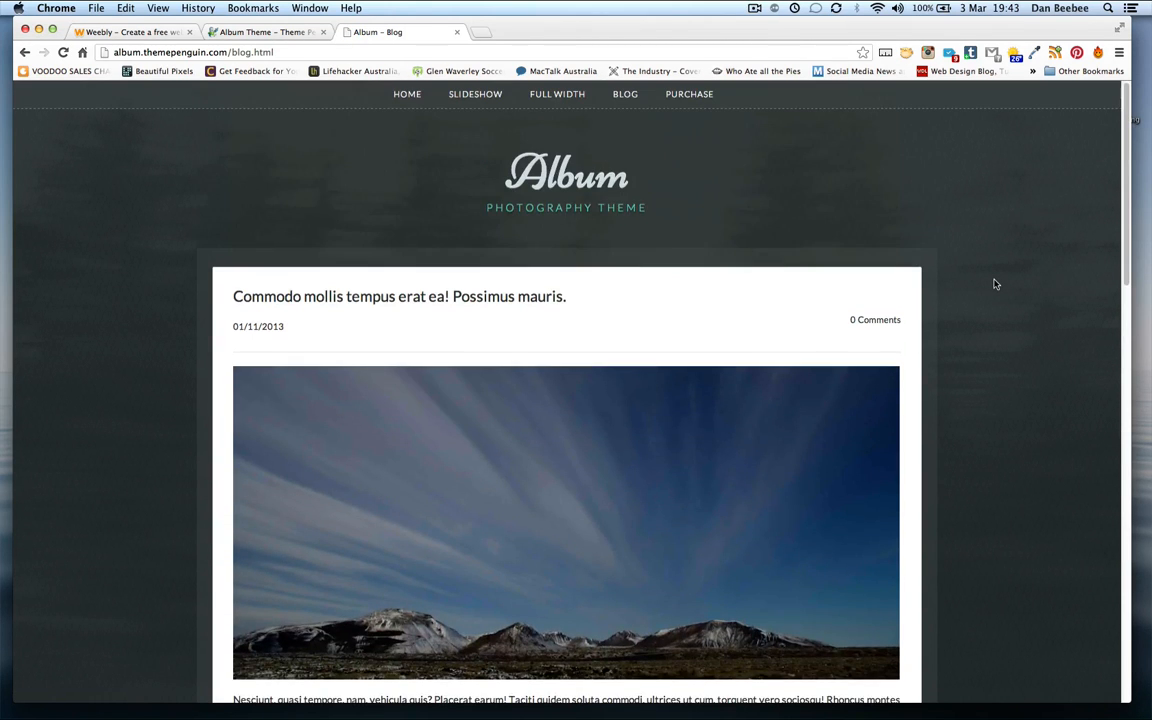
{"action": "left_click", "coordinate": [689, 93]}
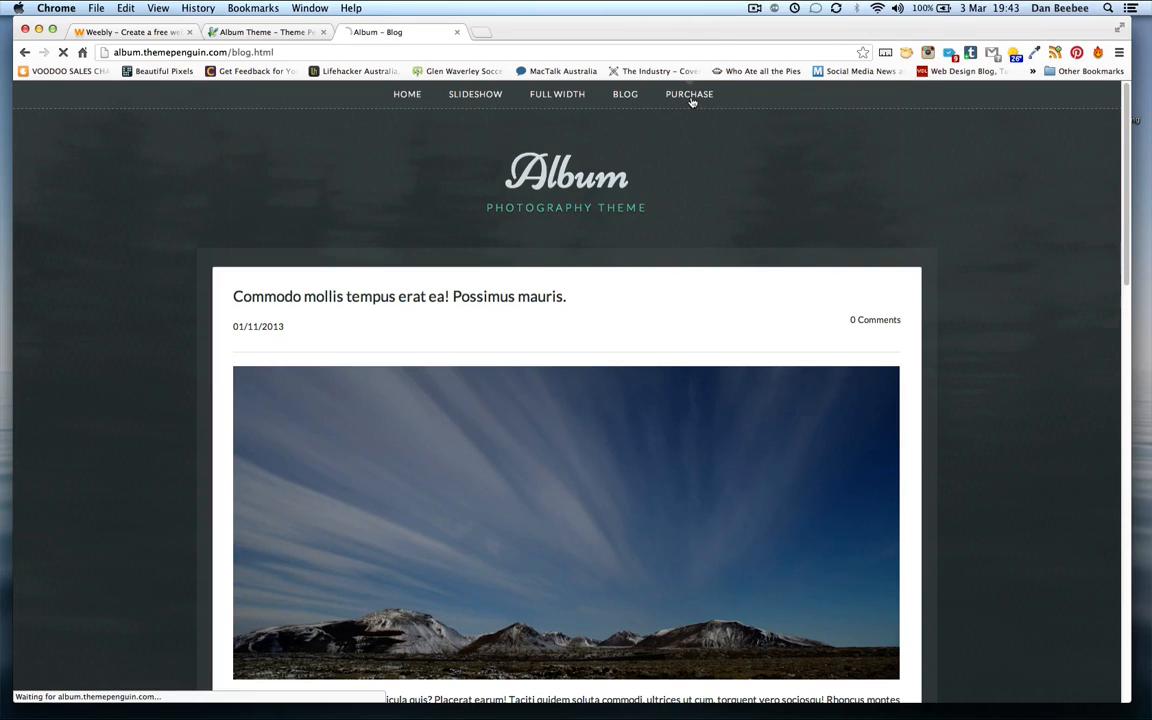
- Follow Purchase to the Album product page and open its changelog in a new tab
{"action": "left_click", "coordinate": [689, 93]}
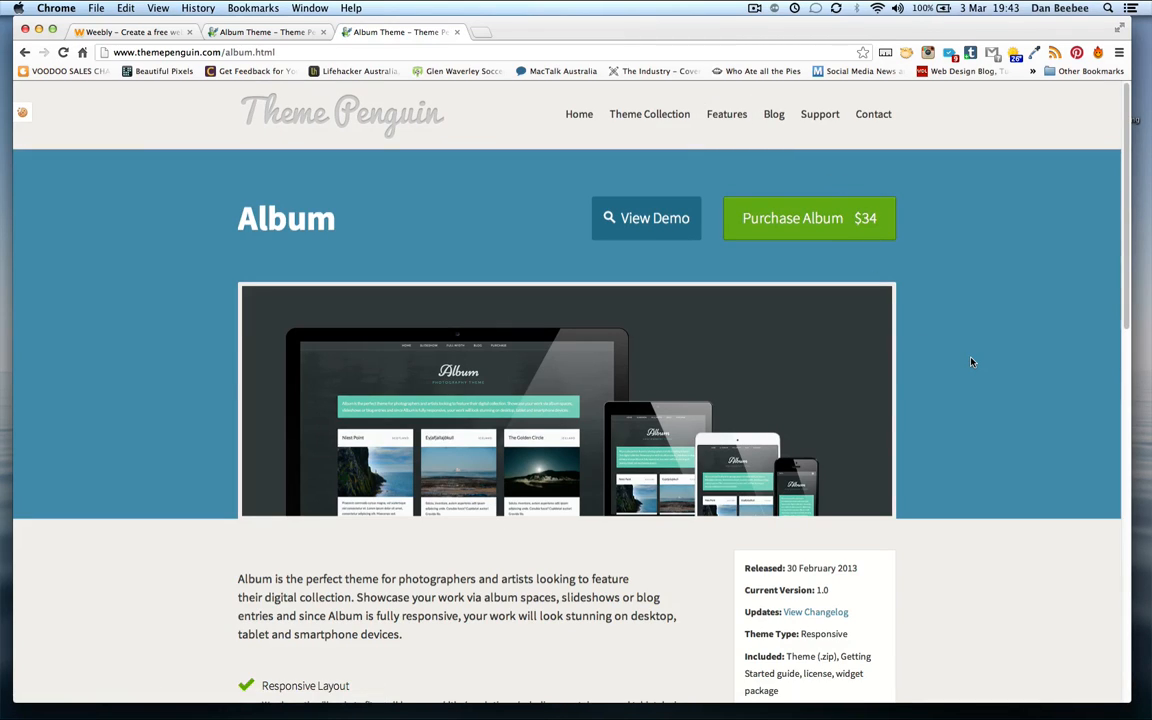
{"action": "mouse_move", "coordinate": [978, 370]}
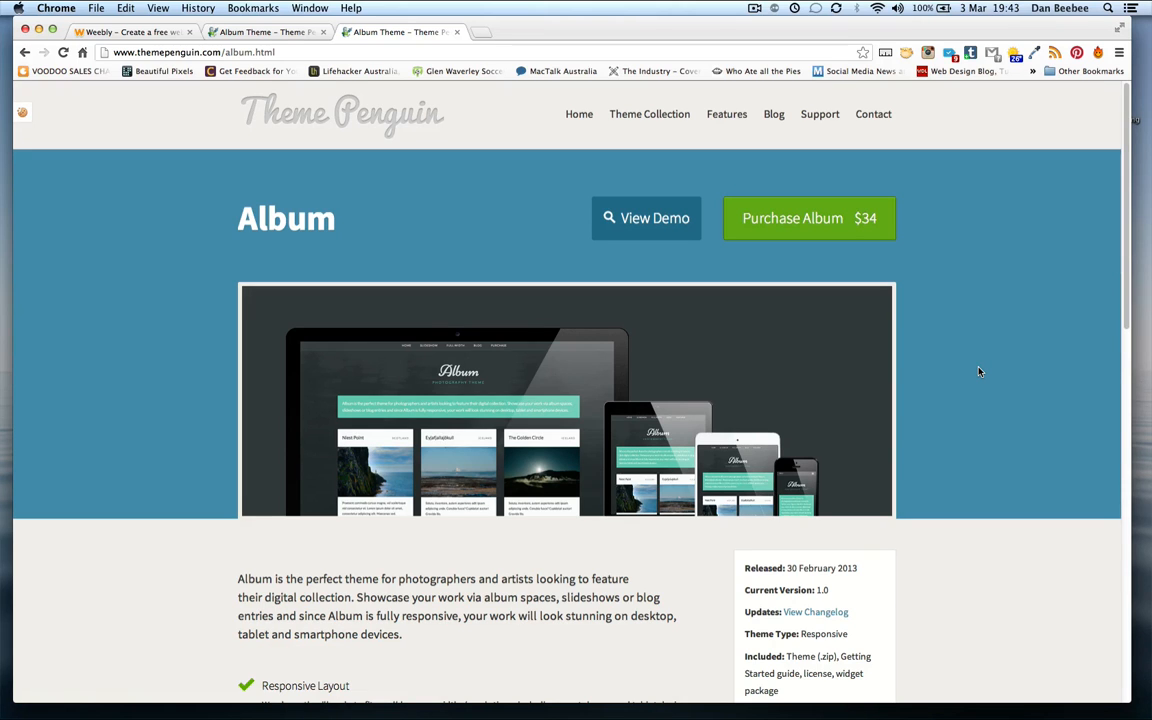
{"action": "scroll", "scroll_direction": "down", "scroll_amount": 3}
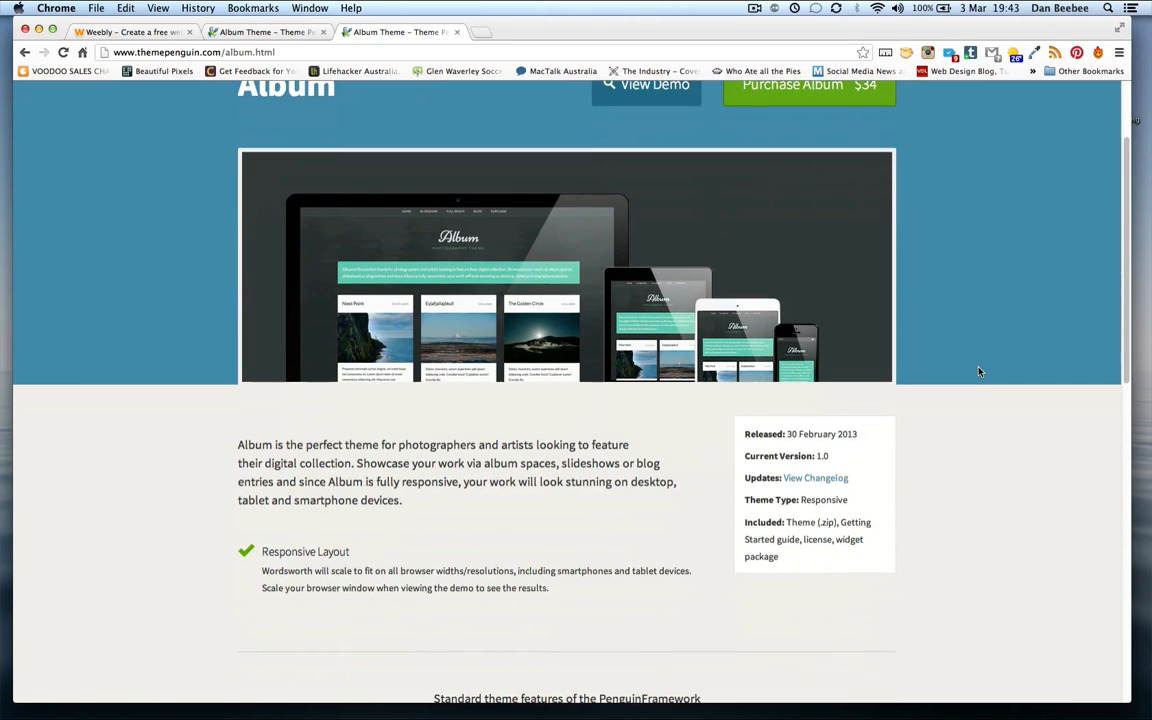
{"action": "mouse_move", "coordinate": [969, 415]}
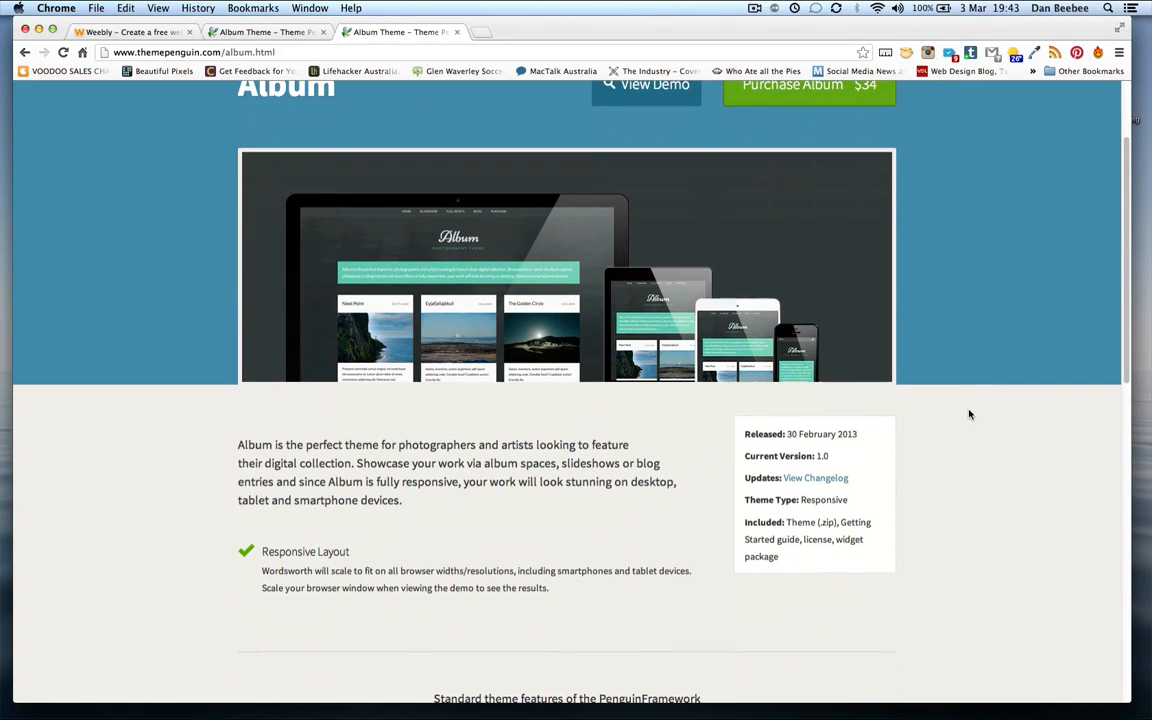
{"action": "left_click", "coordinate": [815, 477]}
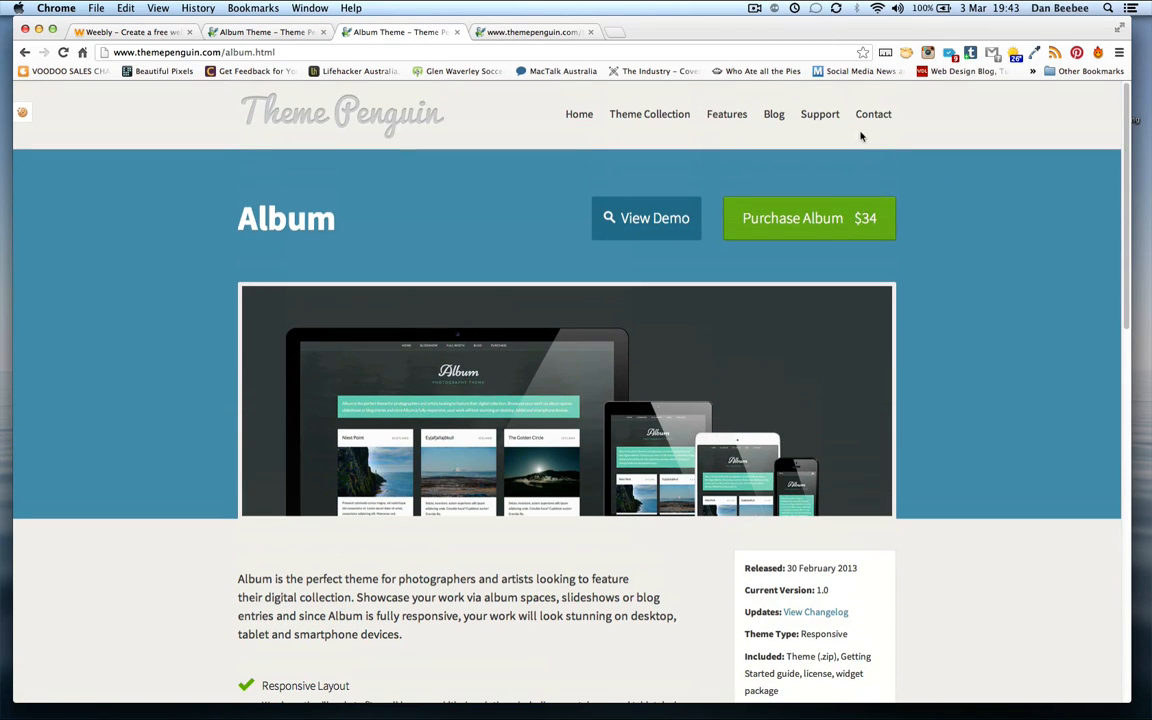
{"action": "mouse_move", "coordinate": [820, 113]}
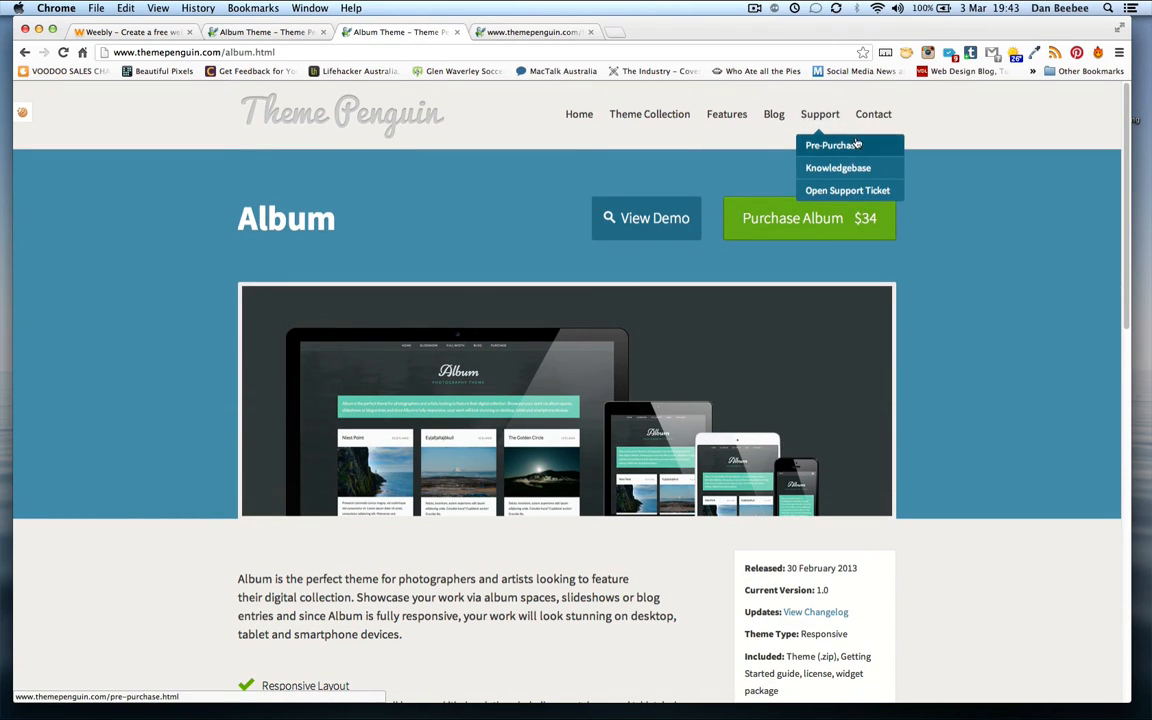
{"action": "mouse_move", "coordinate": [838, 167]}
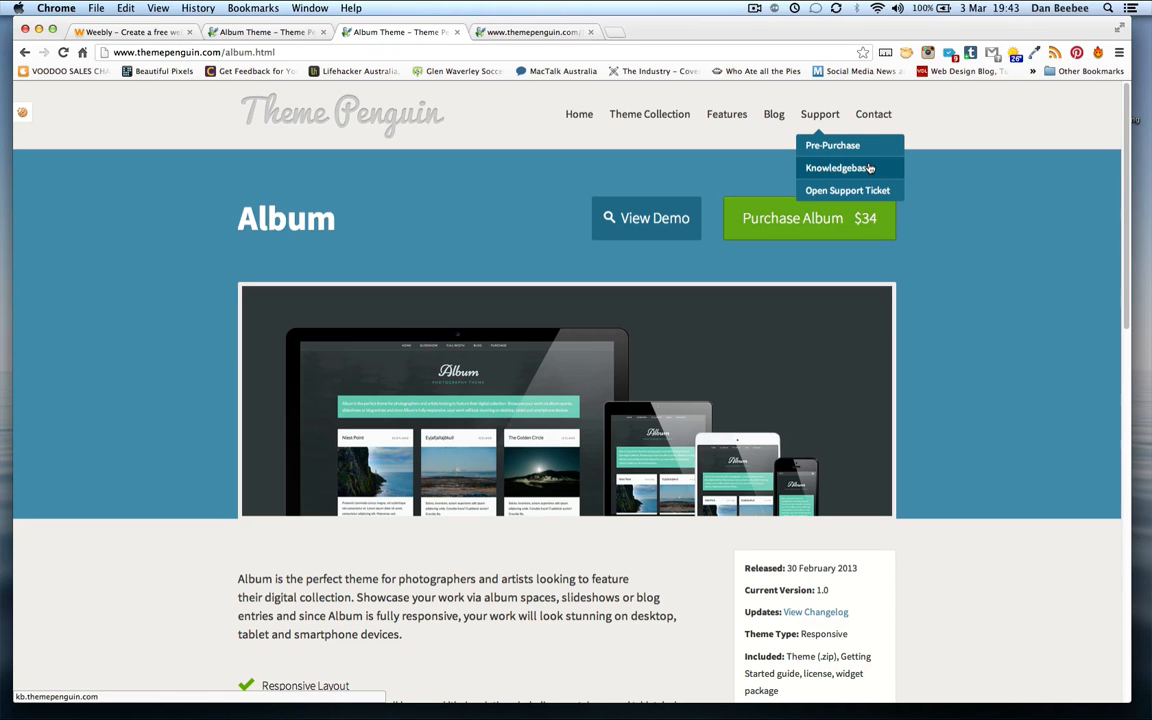
- Open the Theme Penguin Blog and scroll through the Wordsworth theme post
{"action": "left_click", "coordinate": [774, 113]}
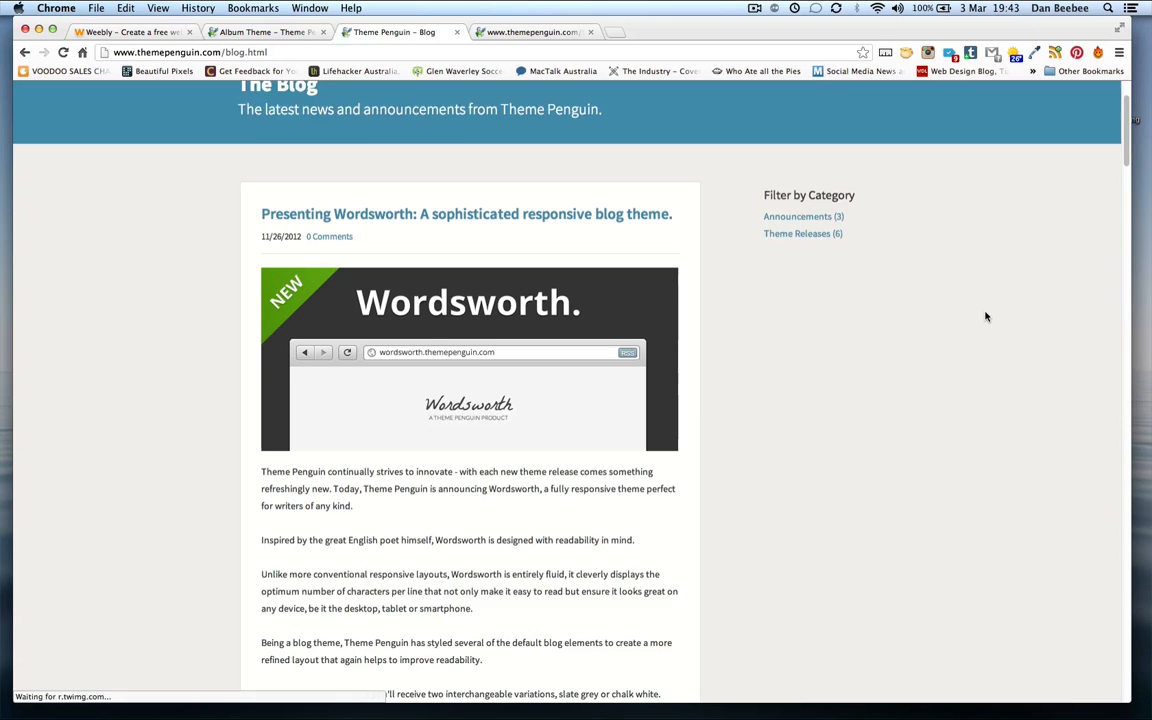
{"action": "scroll", "scroll_direction": "down", "scroll_amount": 3}
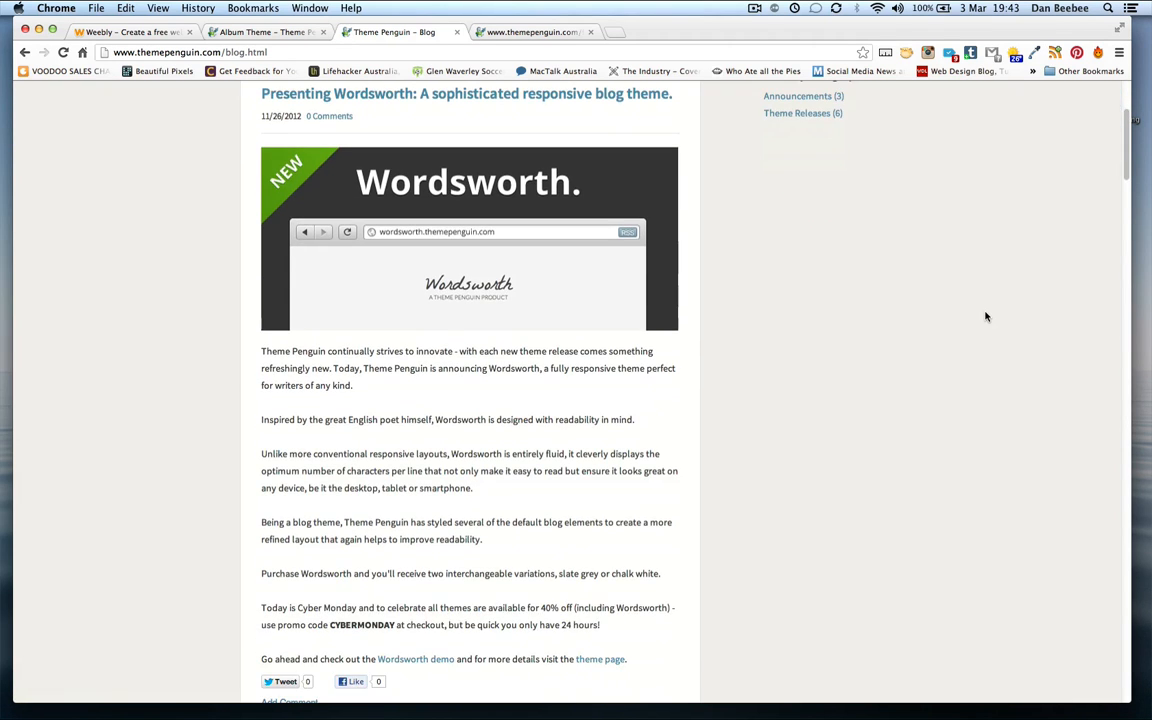
{"action": "scroll", "scroll_direction": "down", "scroll_amount": 3}
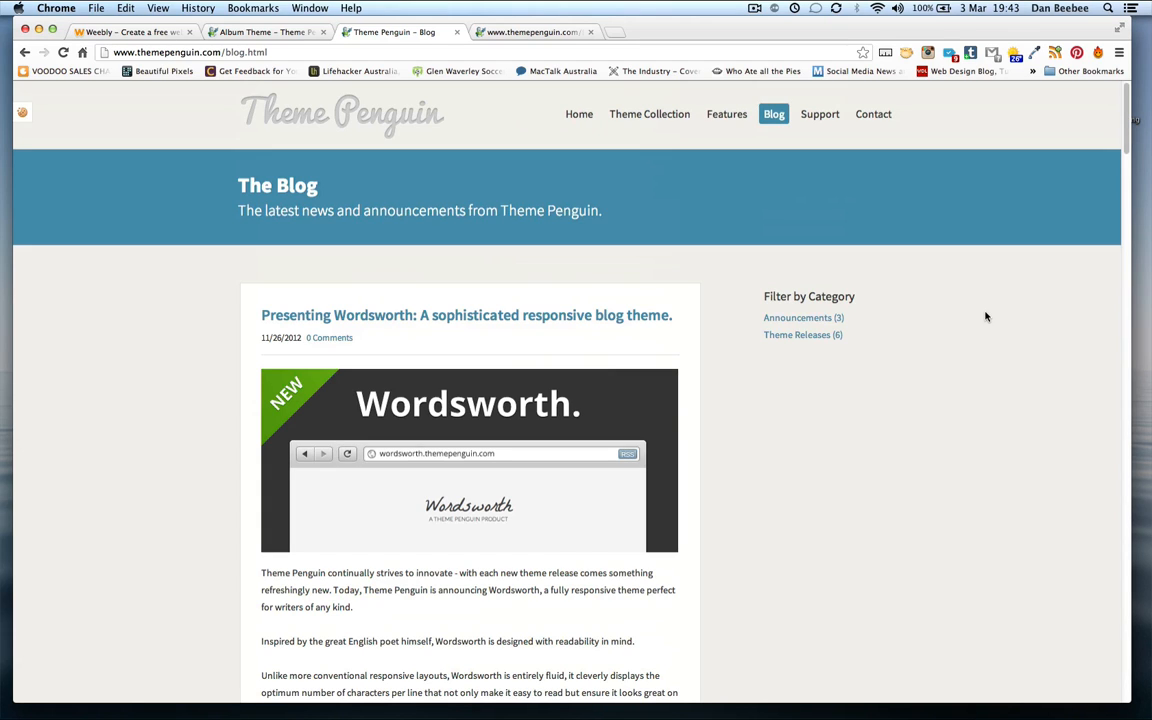
- Go back to the Theme Penguin home page with the premium Weebly themes banner
{"action": "left_click", "coordinate": [579, 113]}
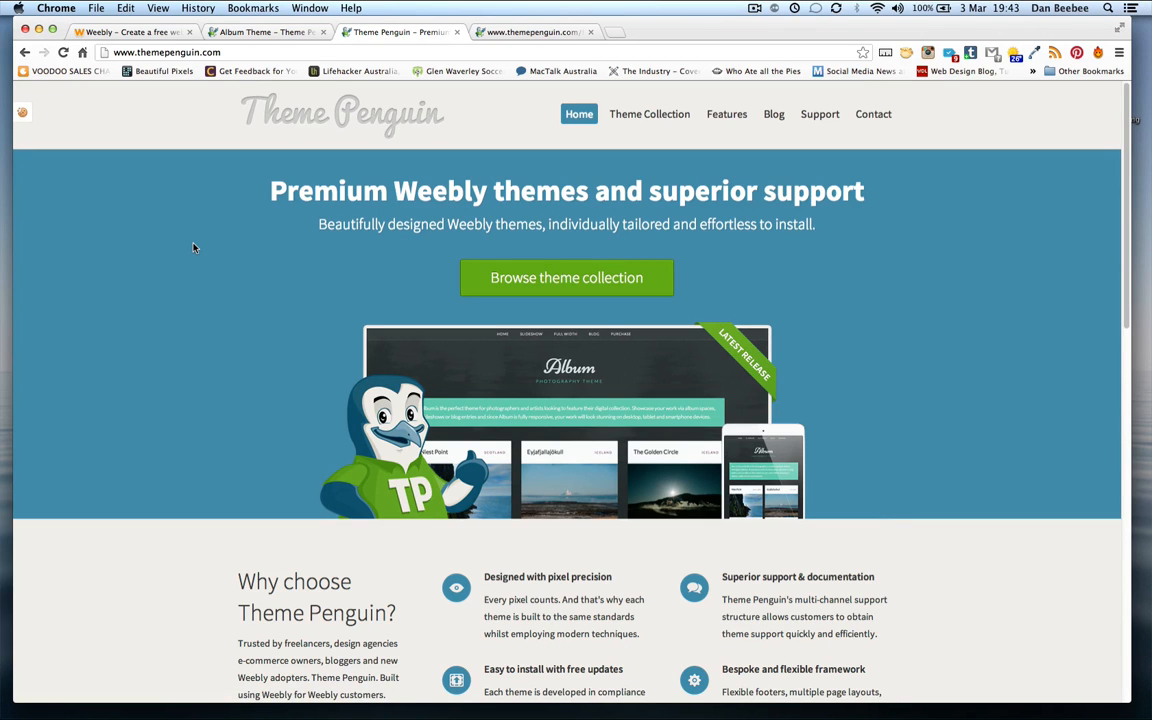